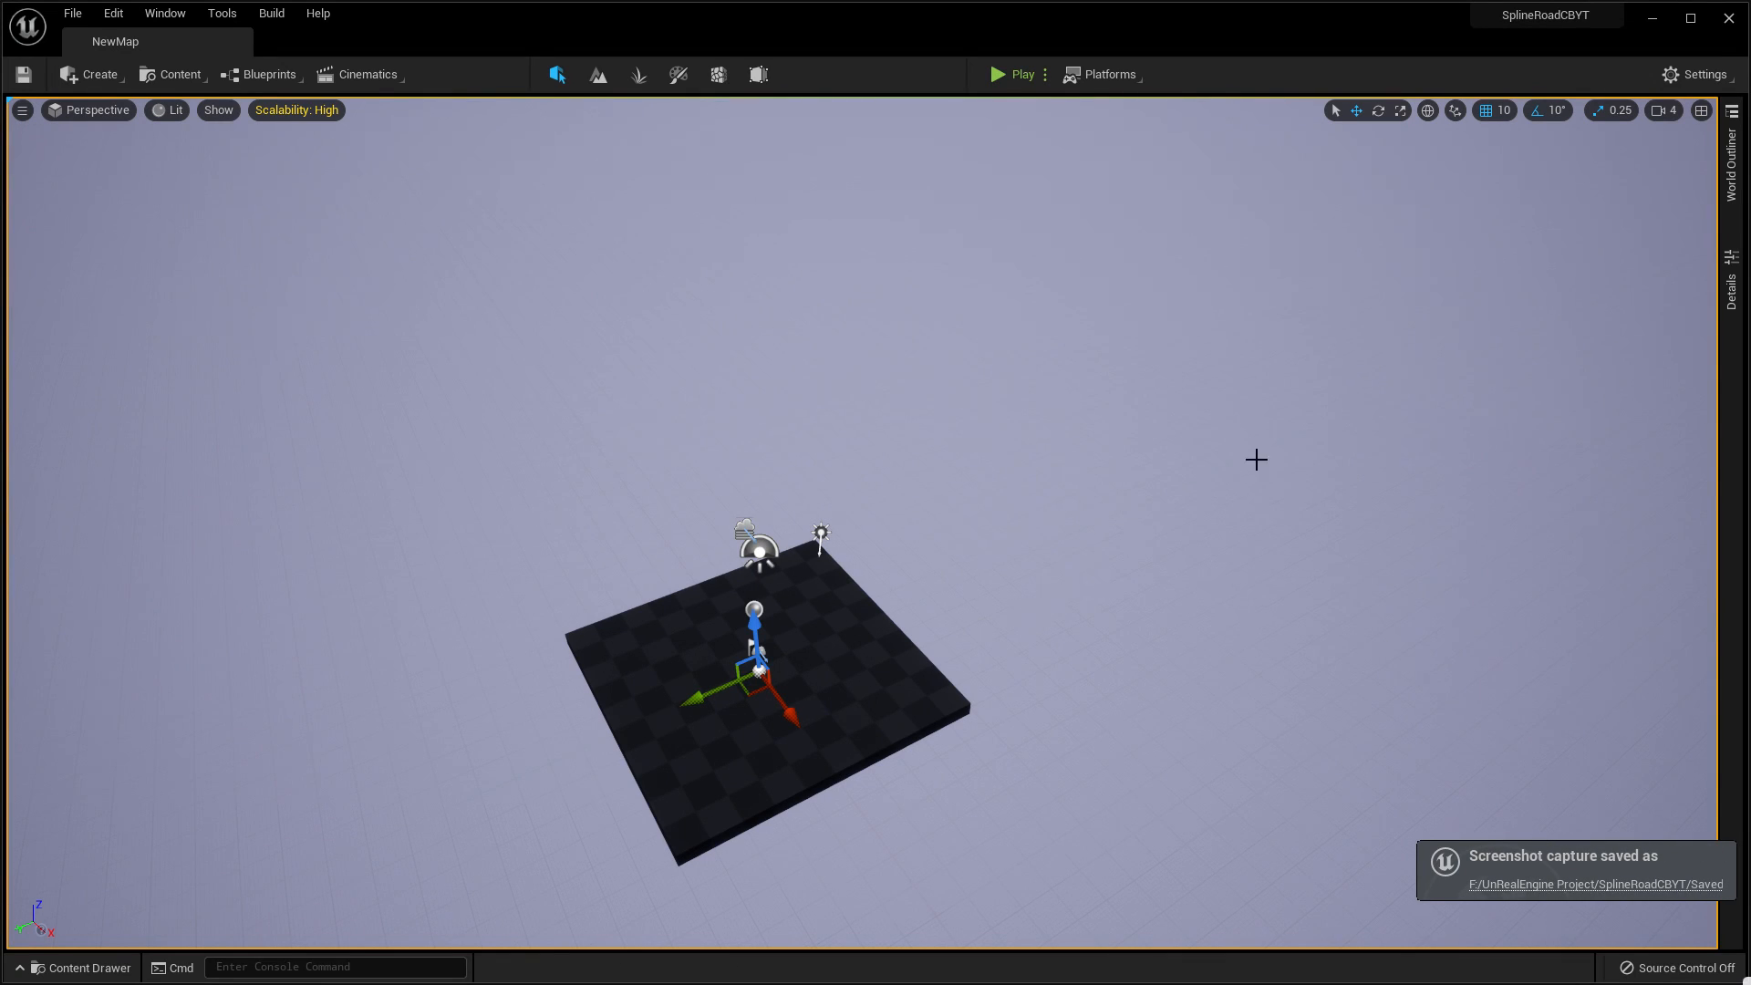
mouse_move(1161, 442)
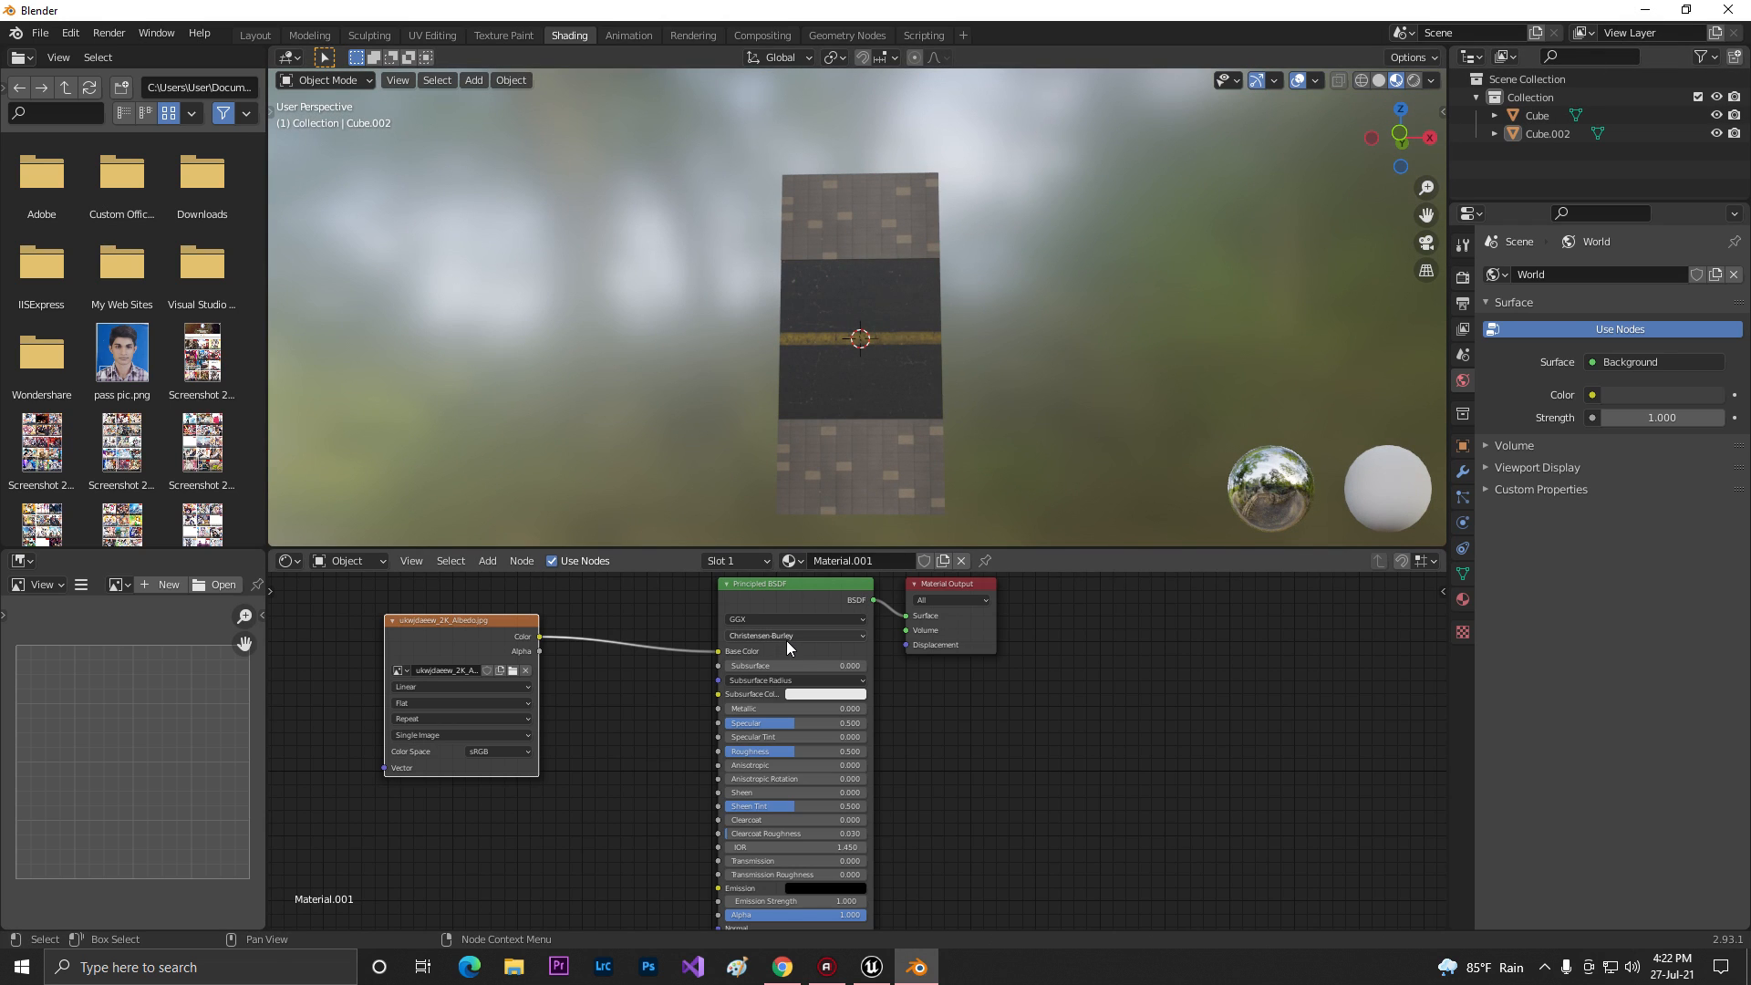
mouse_move(1629, 32)
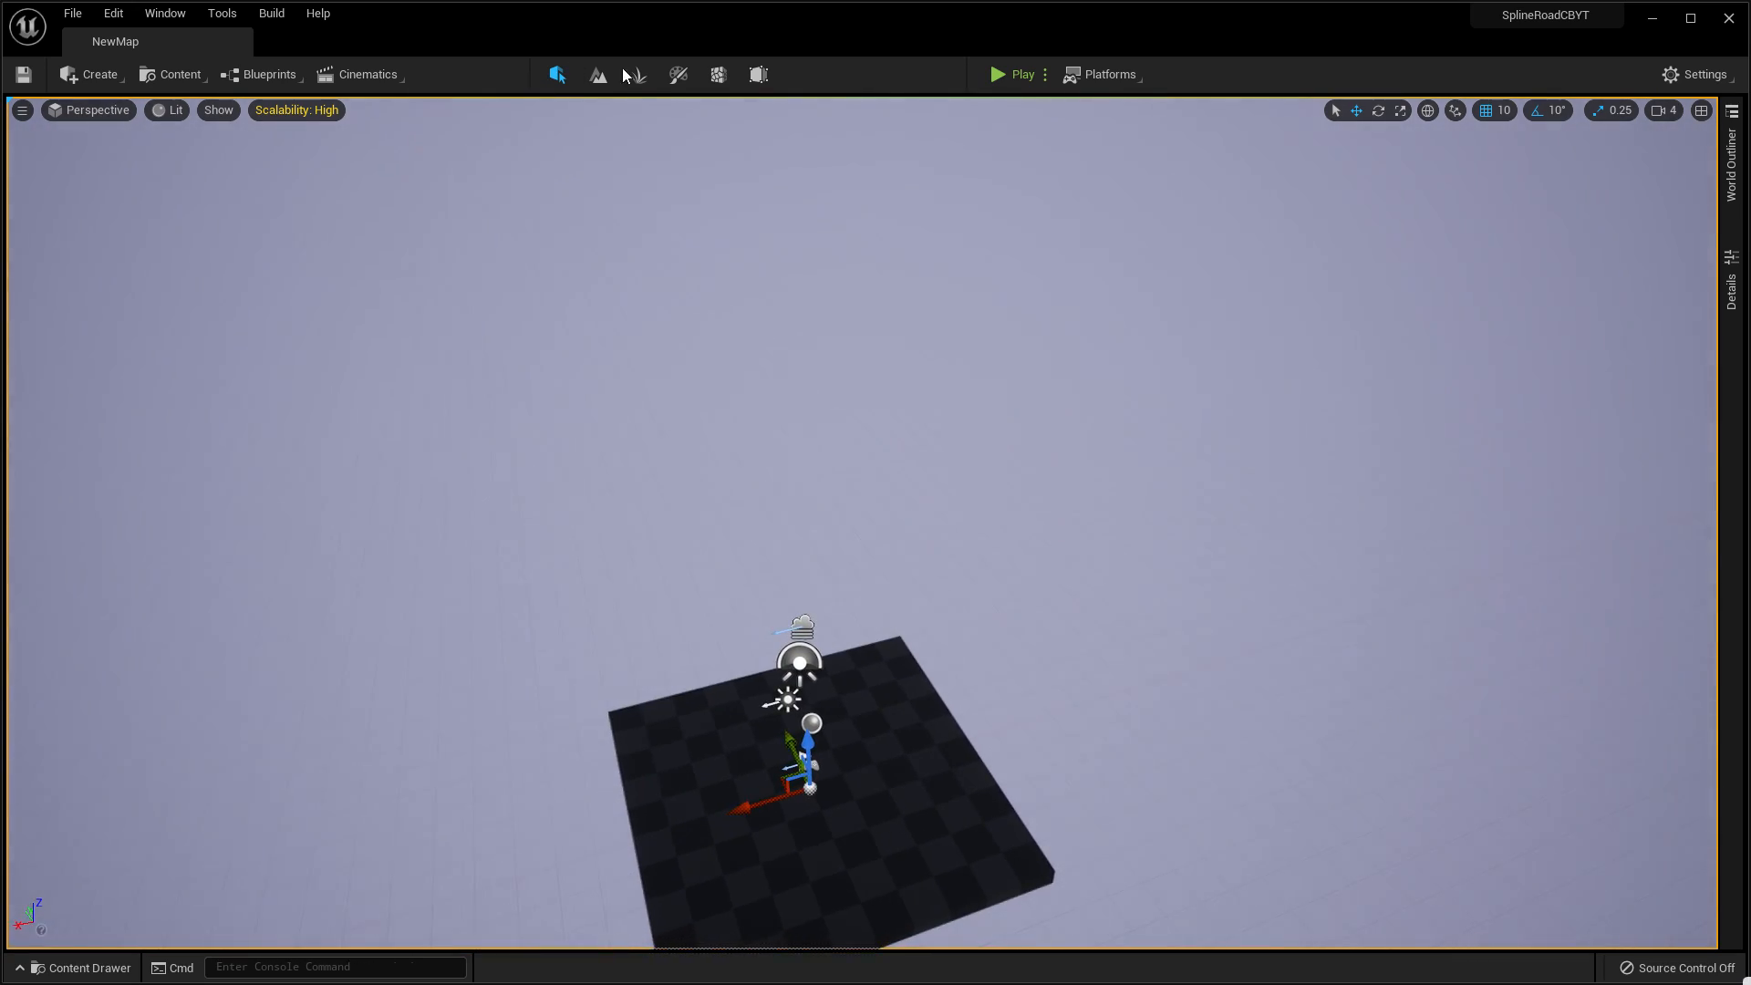
In Landscape mode, create a new landscape with Enable Edit Layer ticked.
left_click(598, 76)
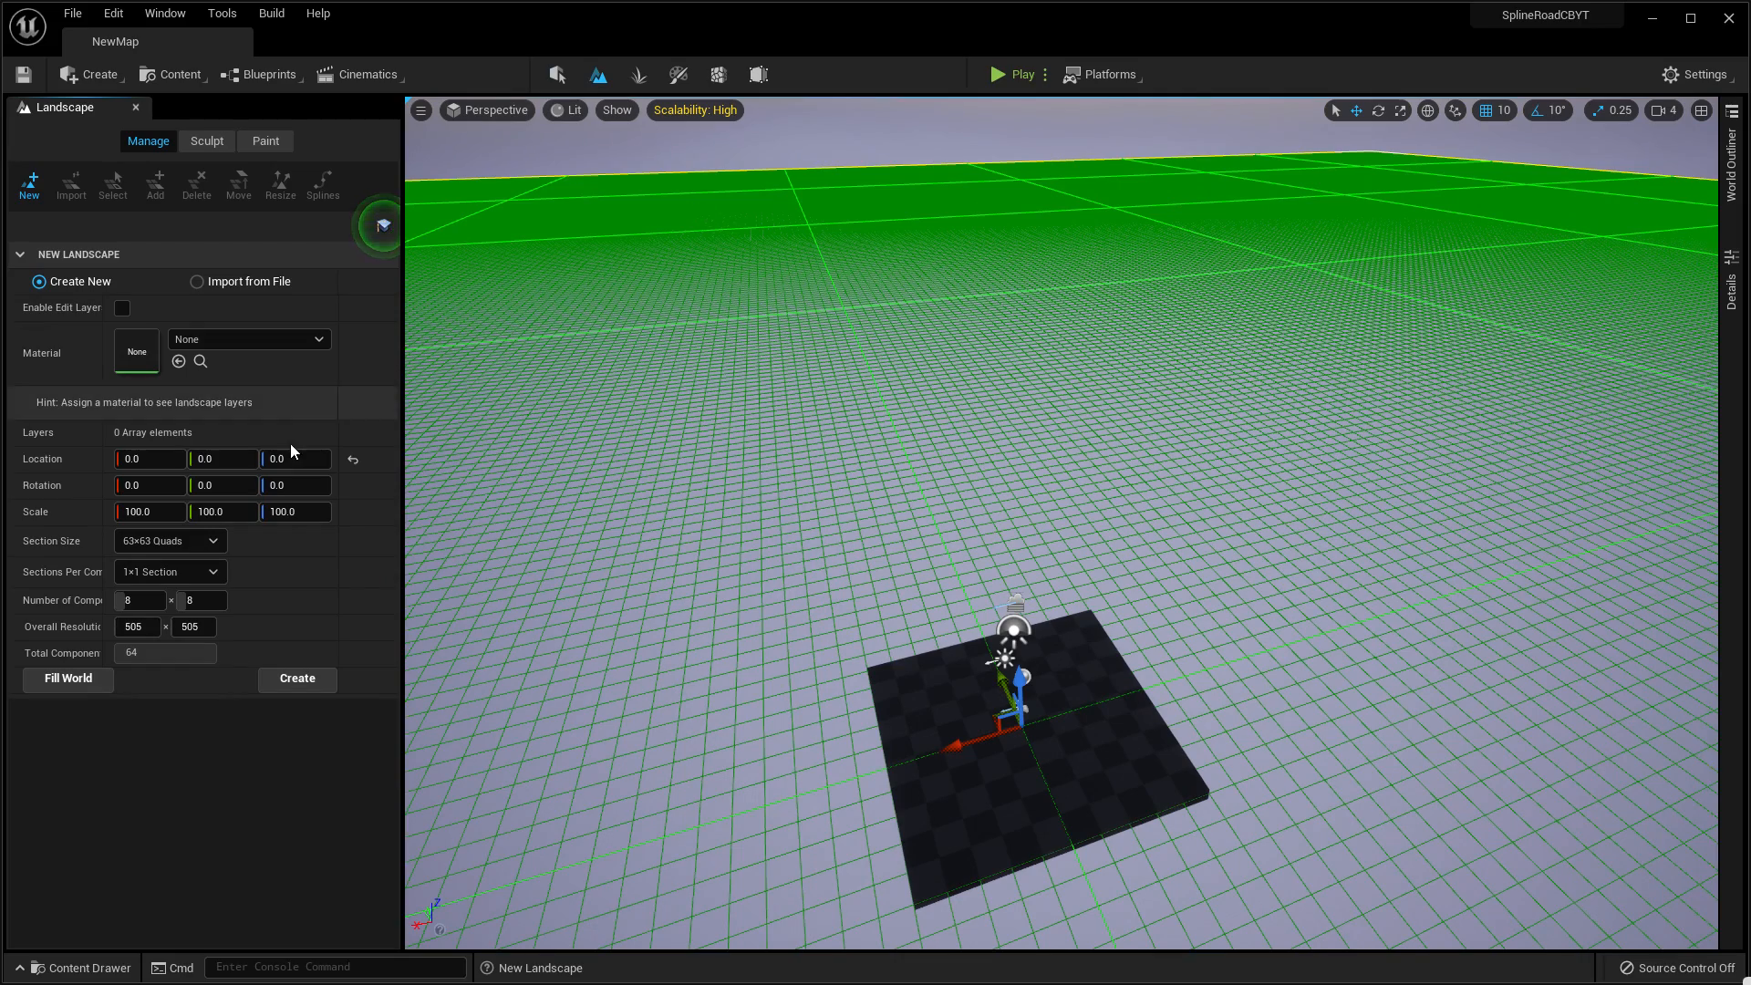
mouse_move(48, 321)
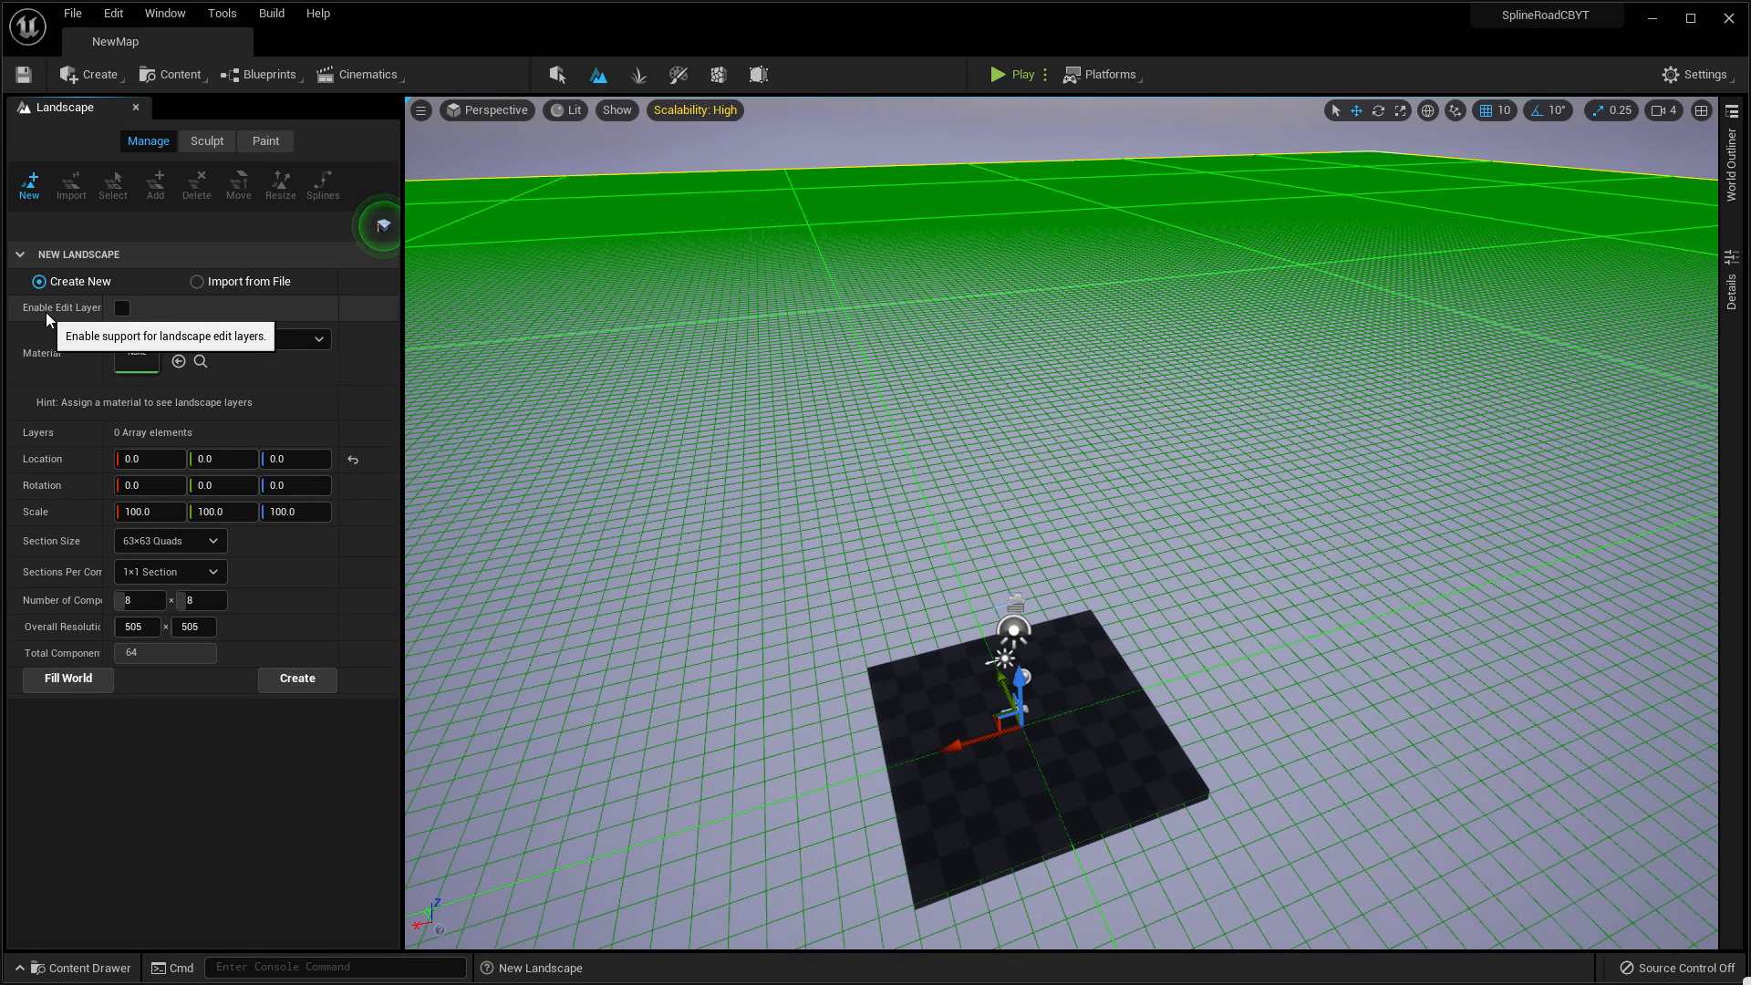
left_click(123, 308)
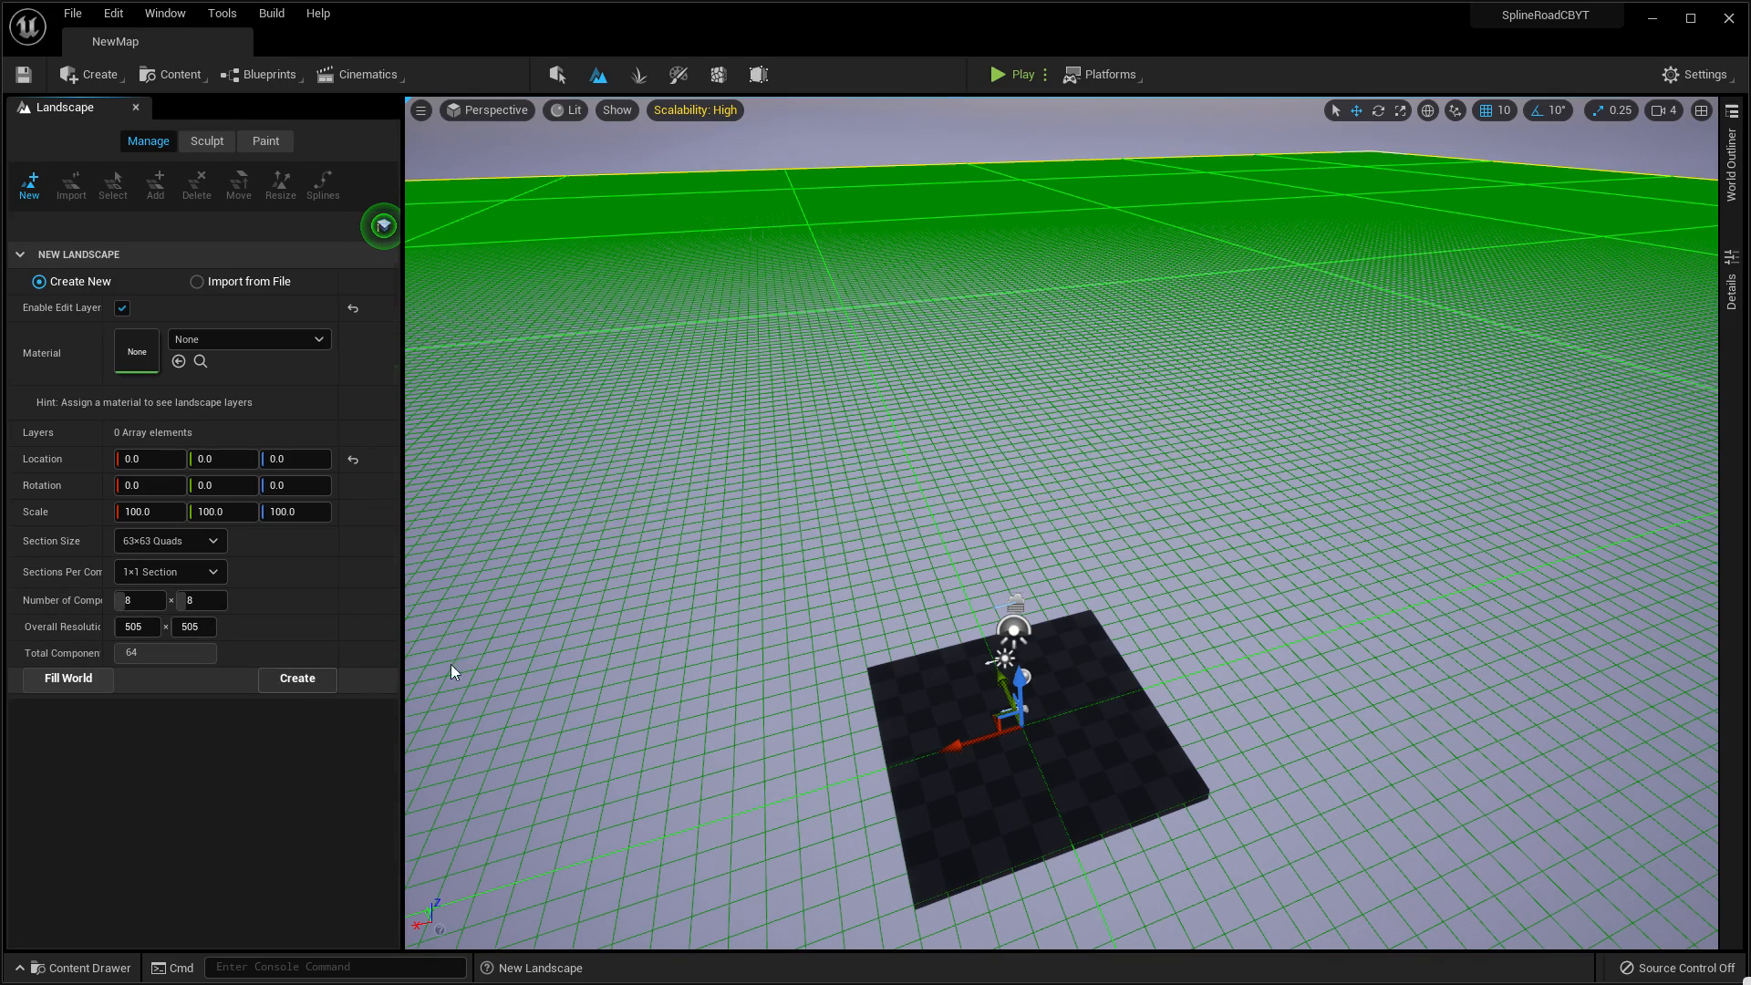
left_click(206, 141)
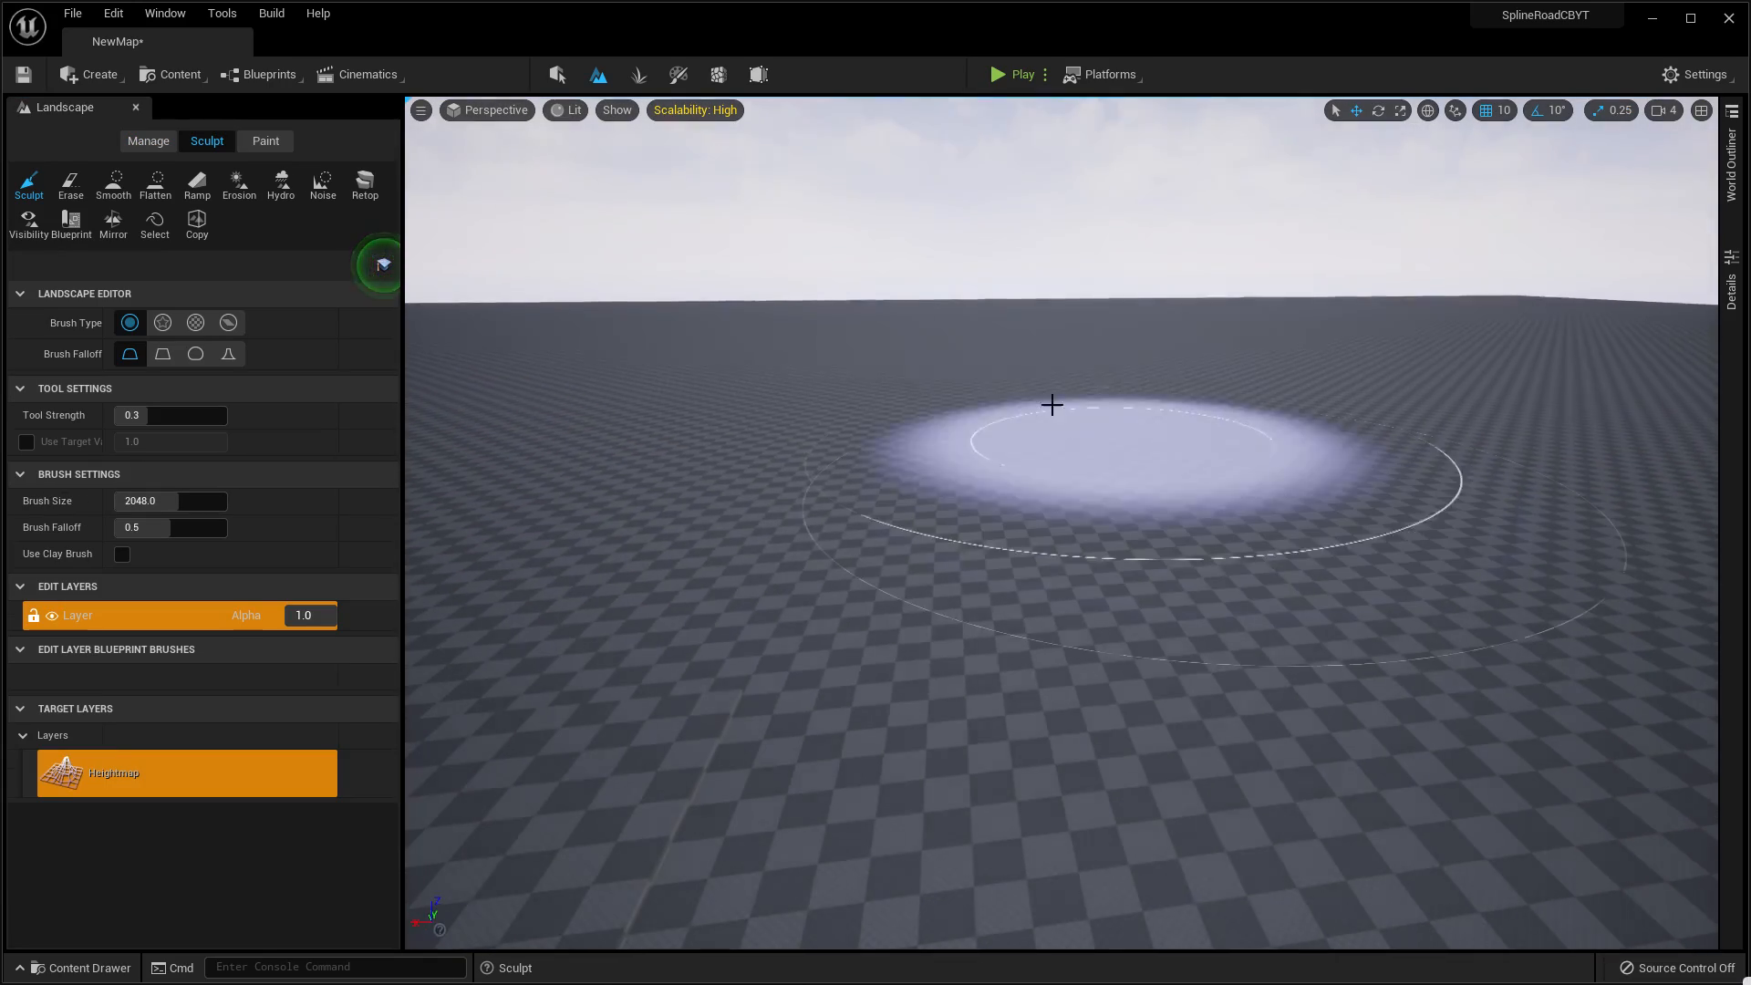
Create a second edit layer named spline_road and choose Reserve for Splines on it.
left_click(148, 142)
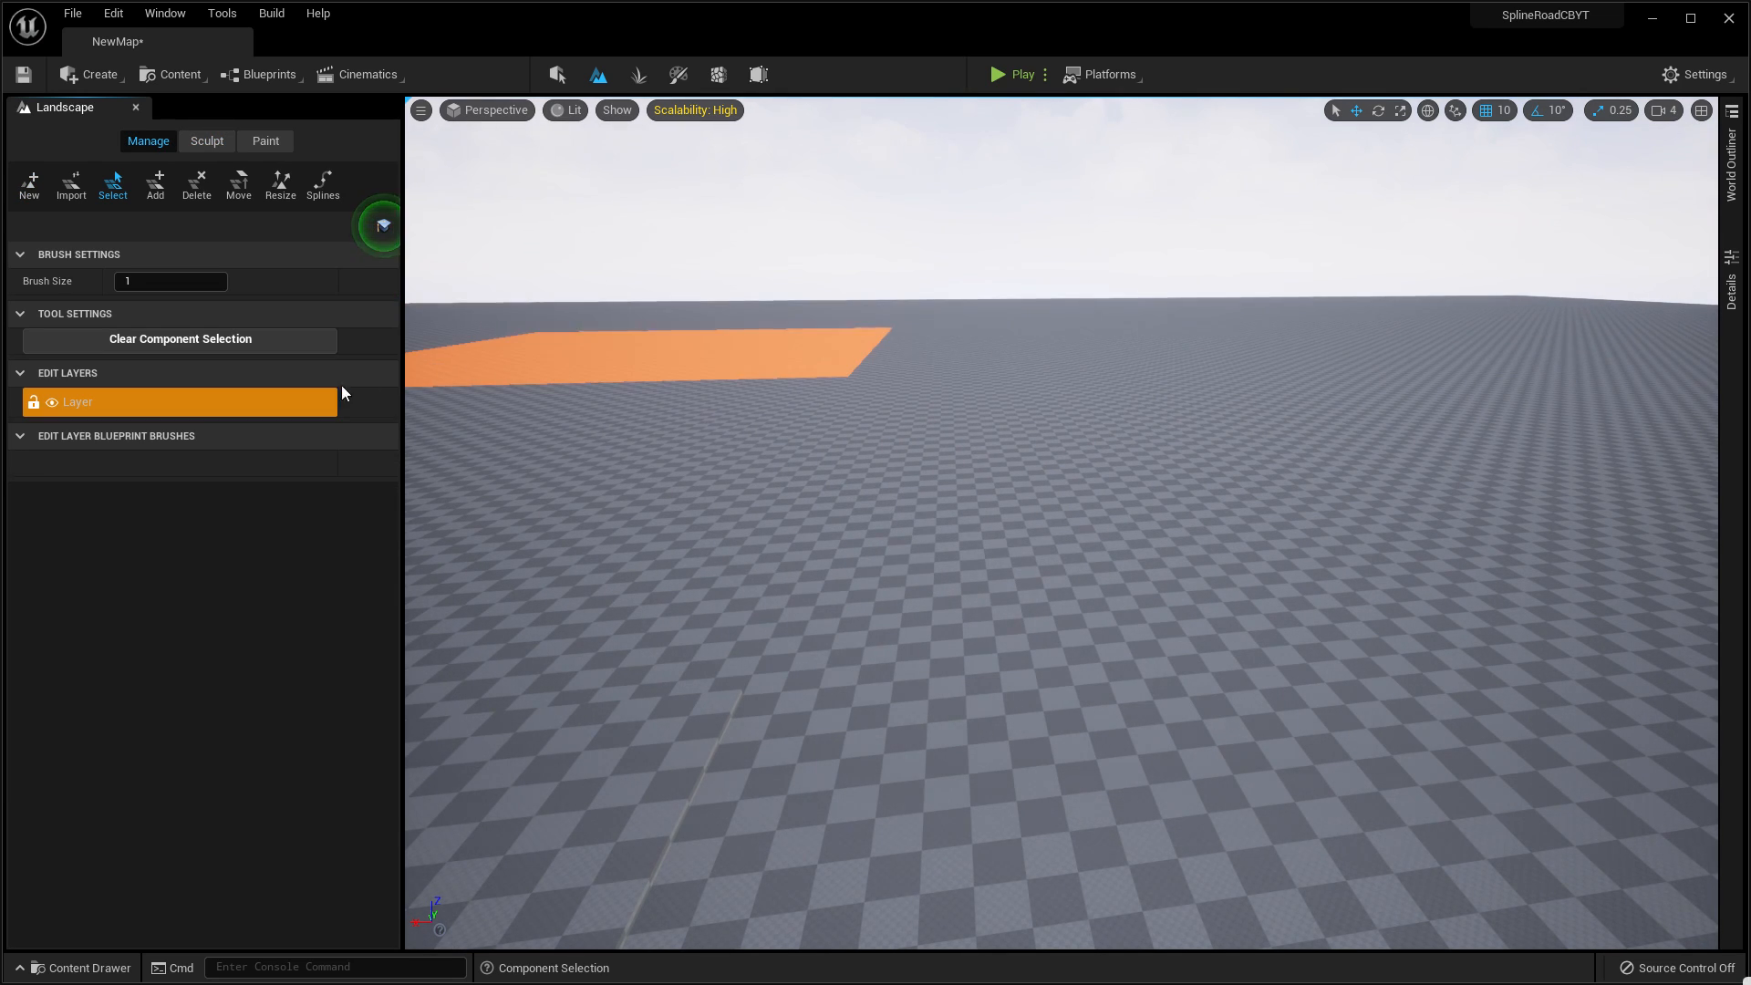
right_click(91, 402)
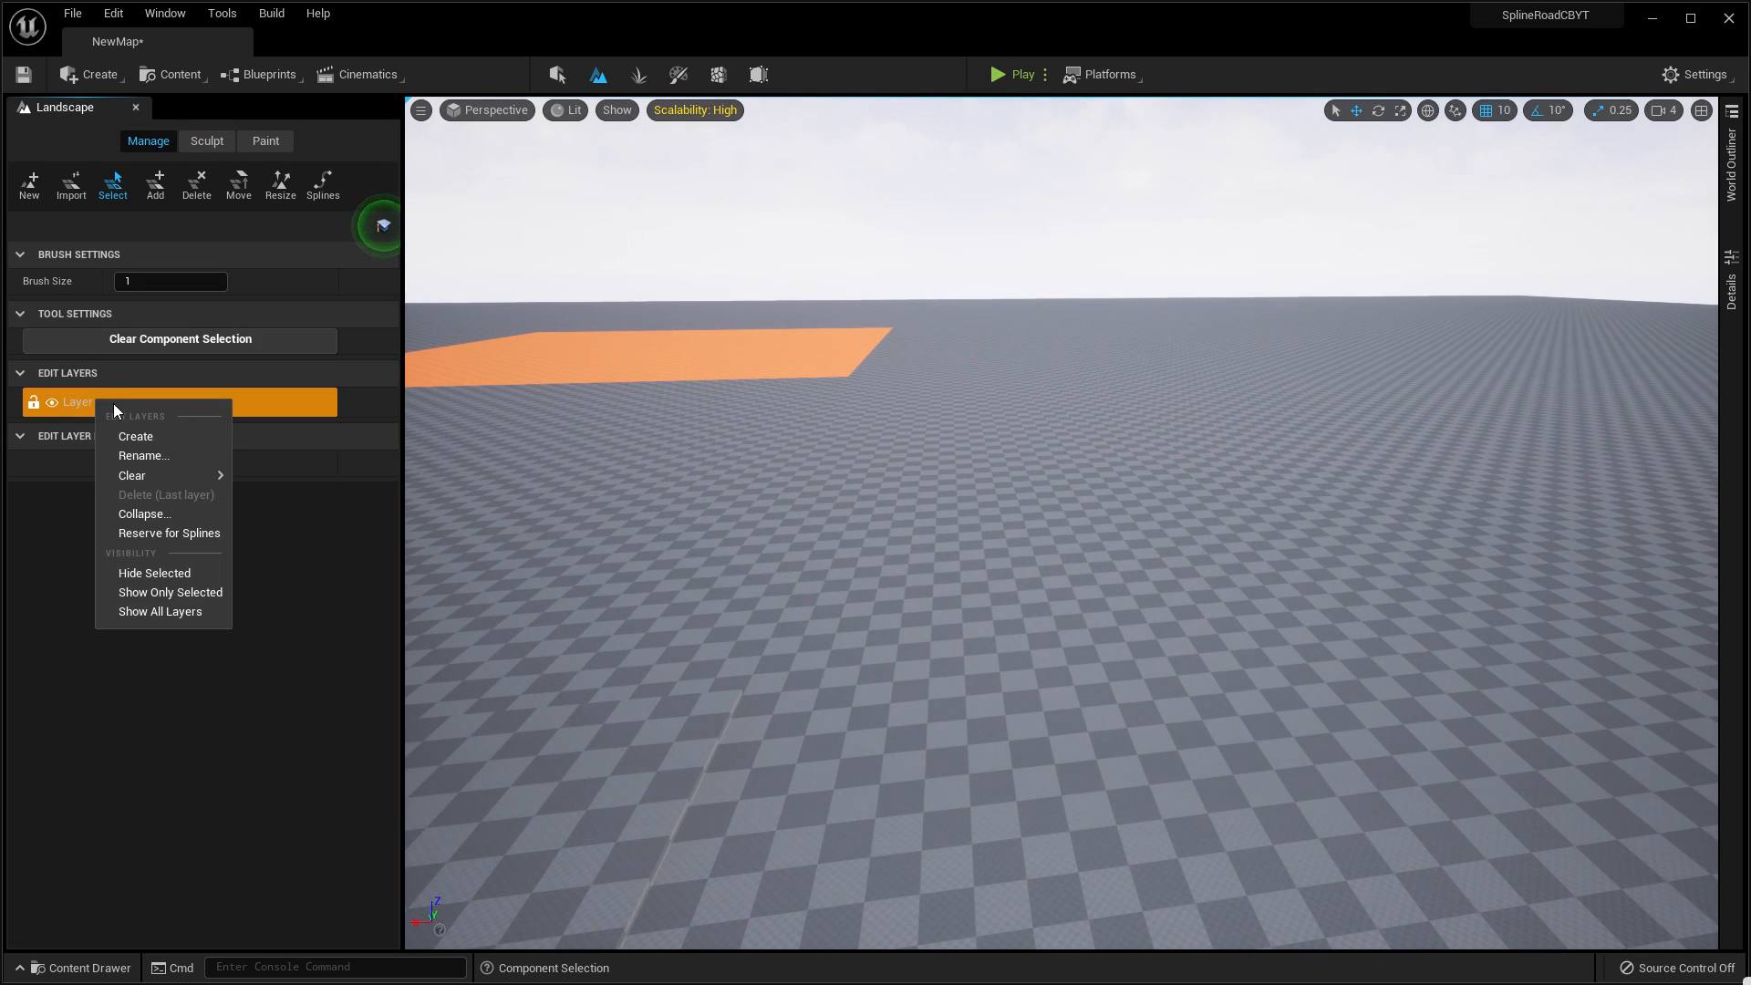
left_click(135, 436)
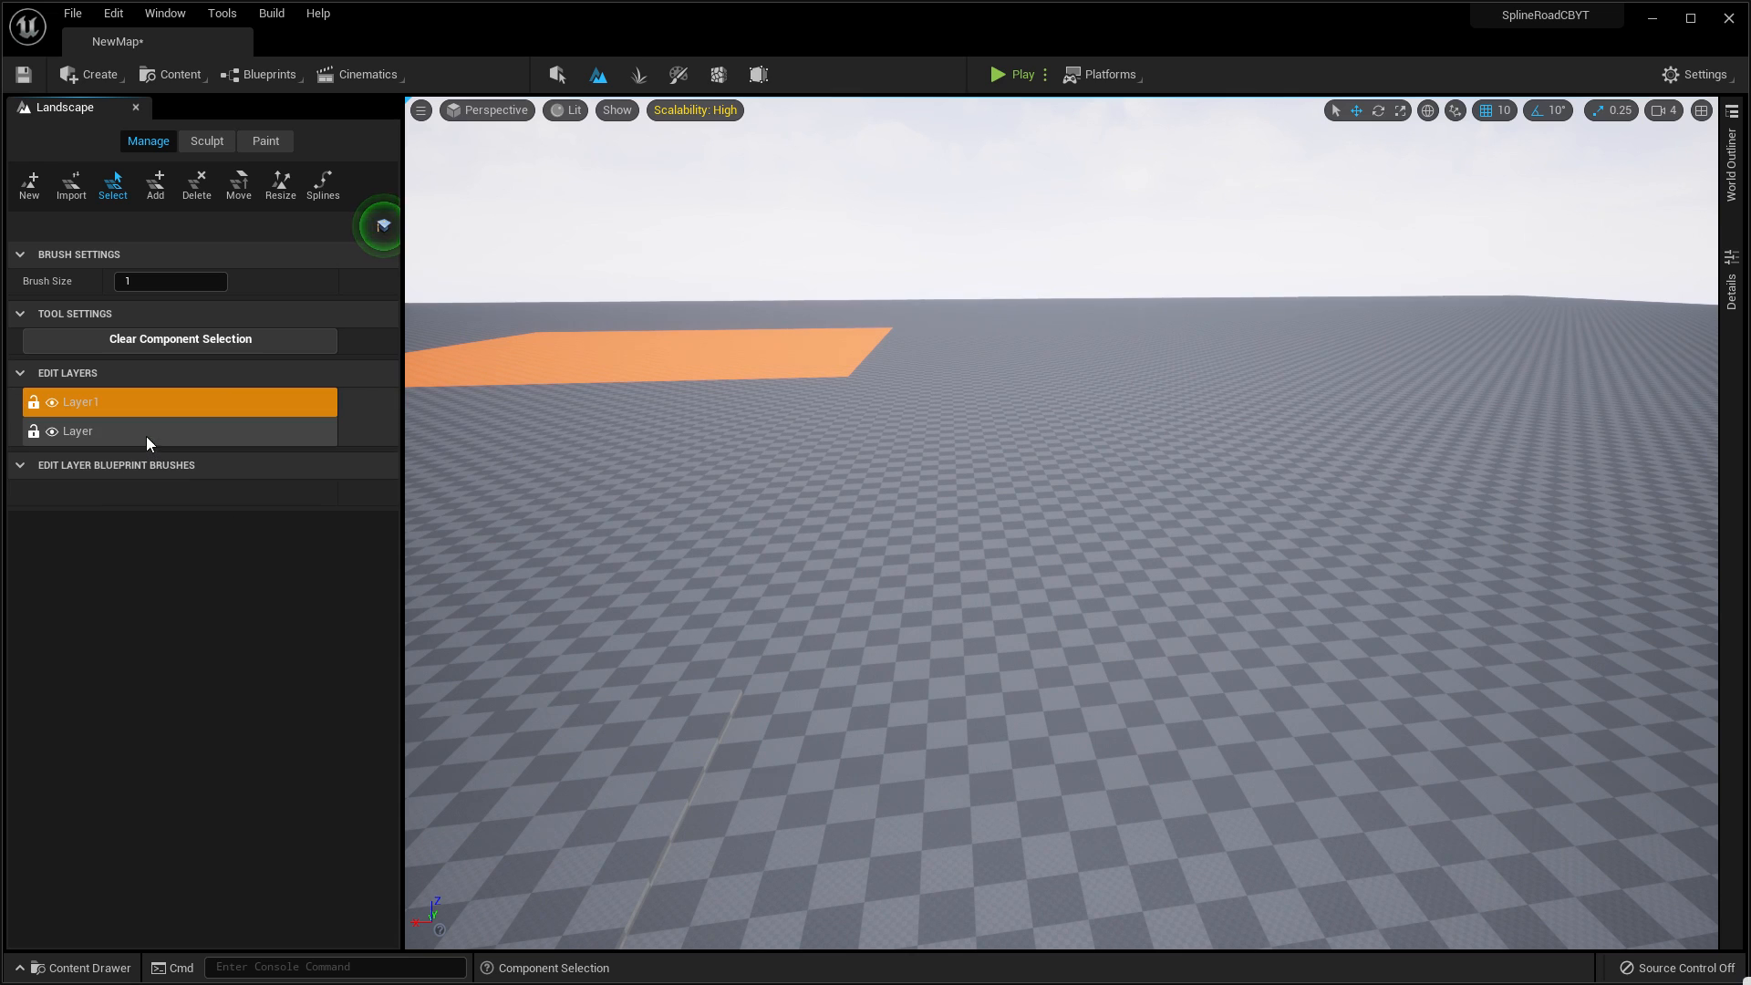
right_click(82, 401)
type("sp")
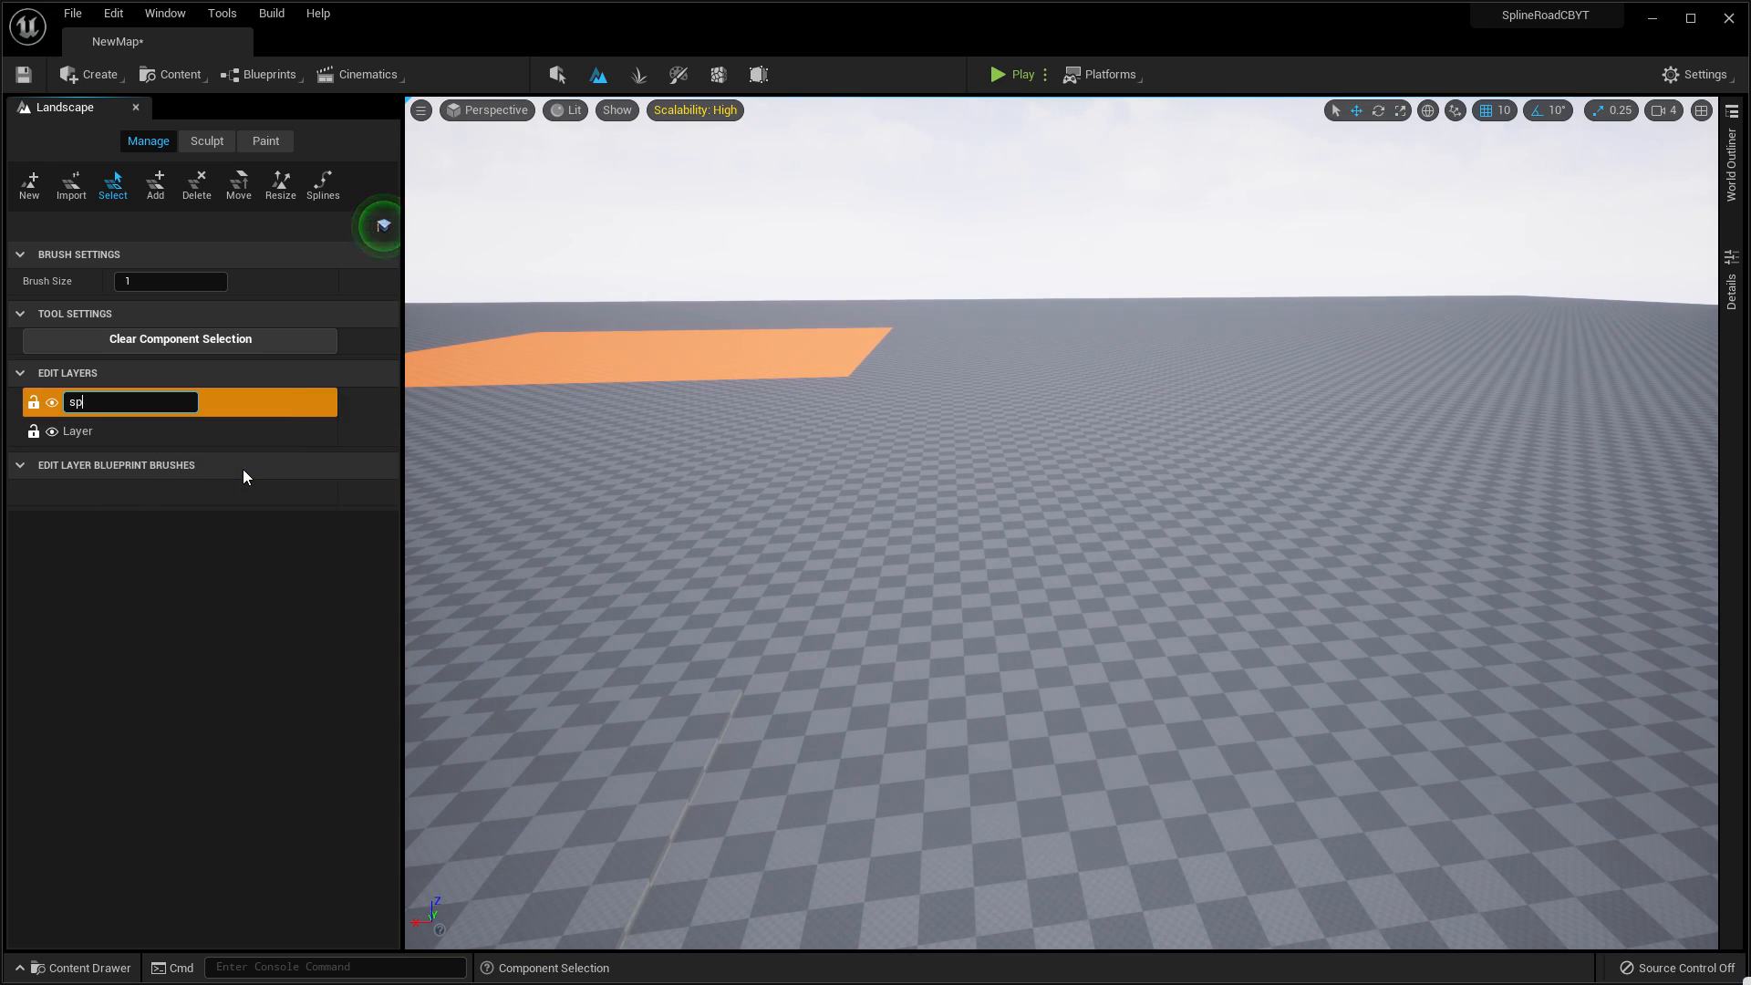
type("line_road")
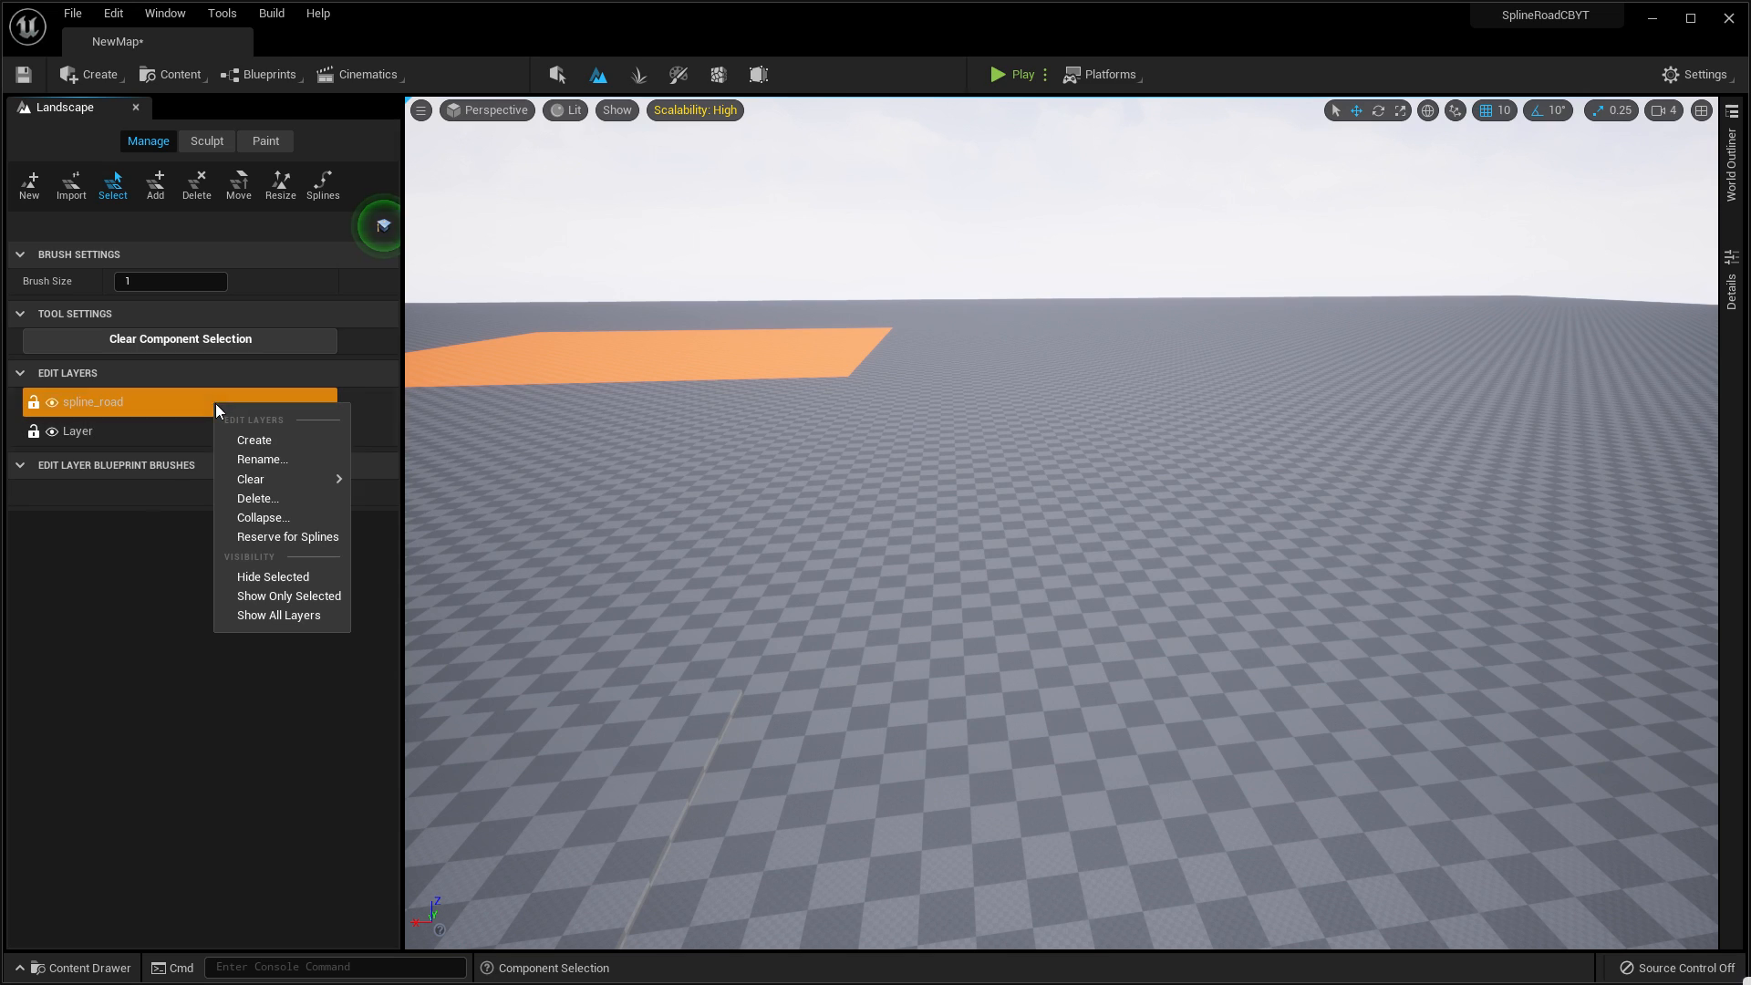
mouse_move(263, 536)
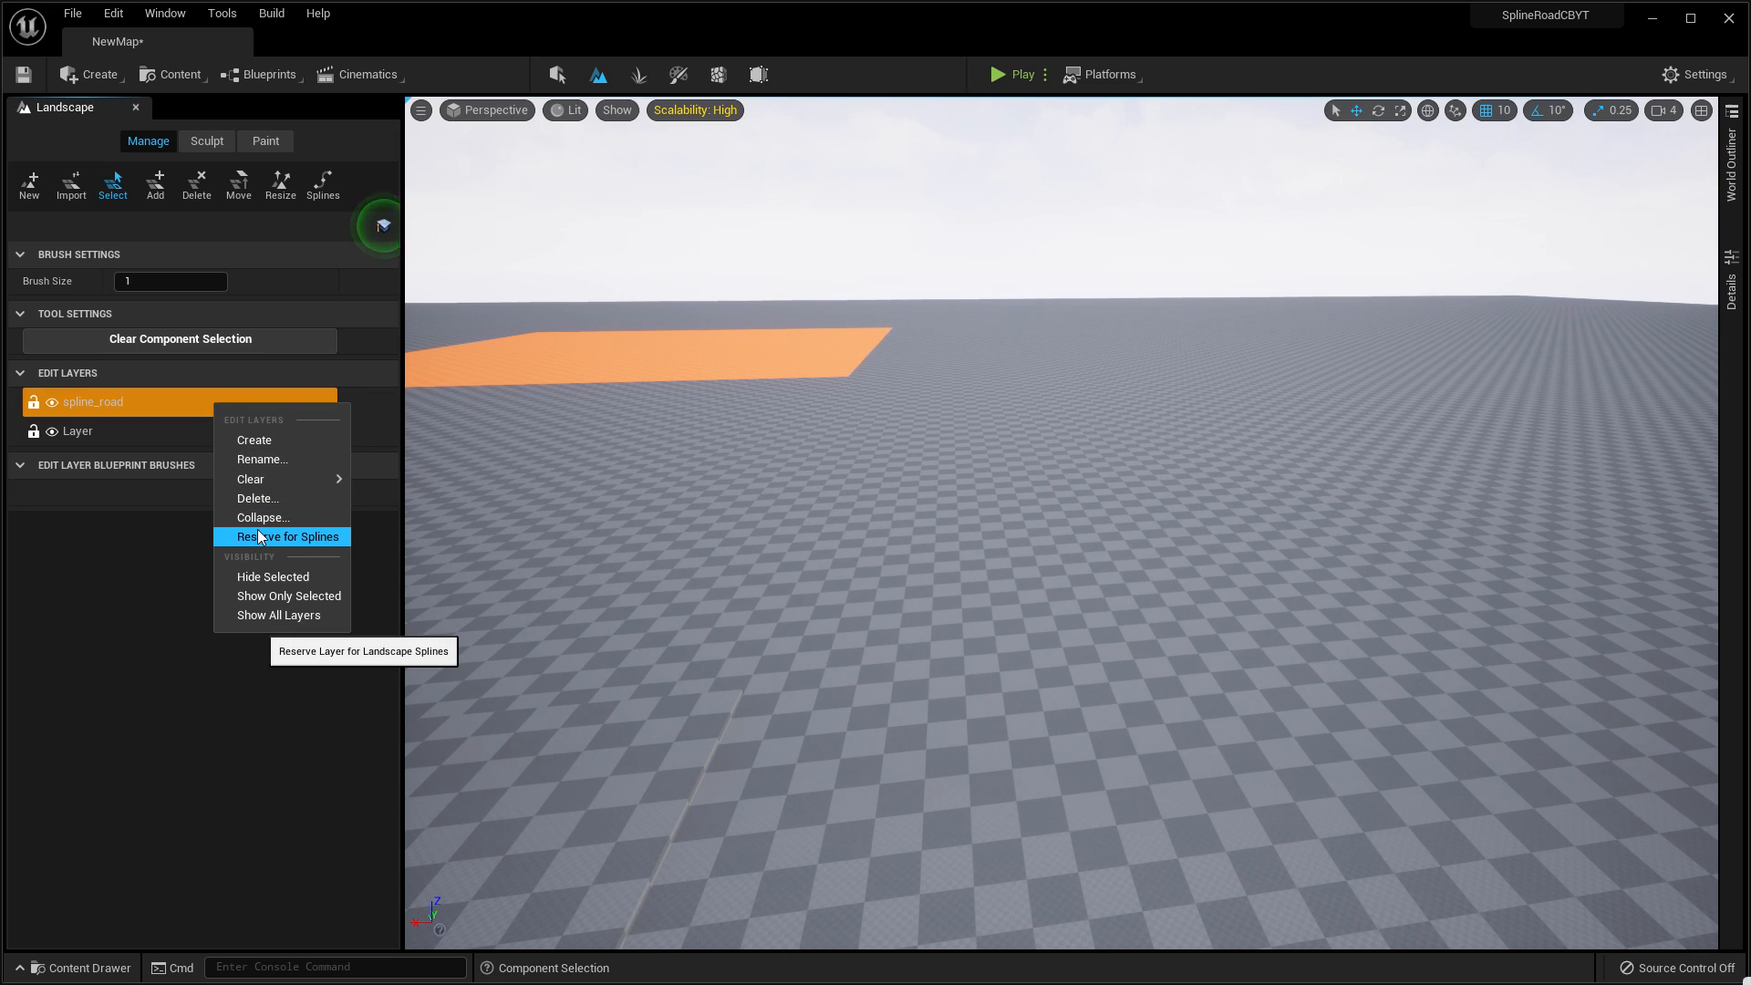
mouse_move(292, 550)
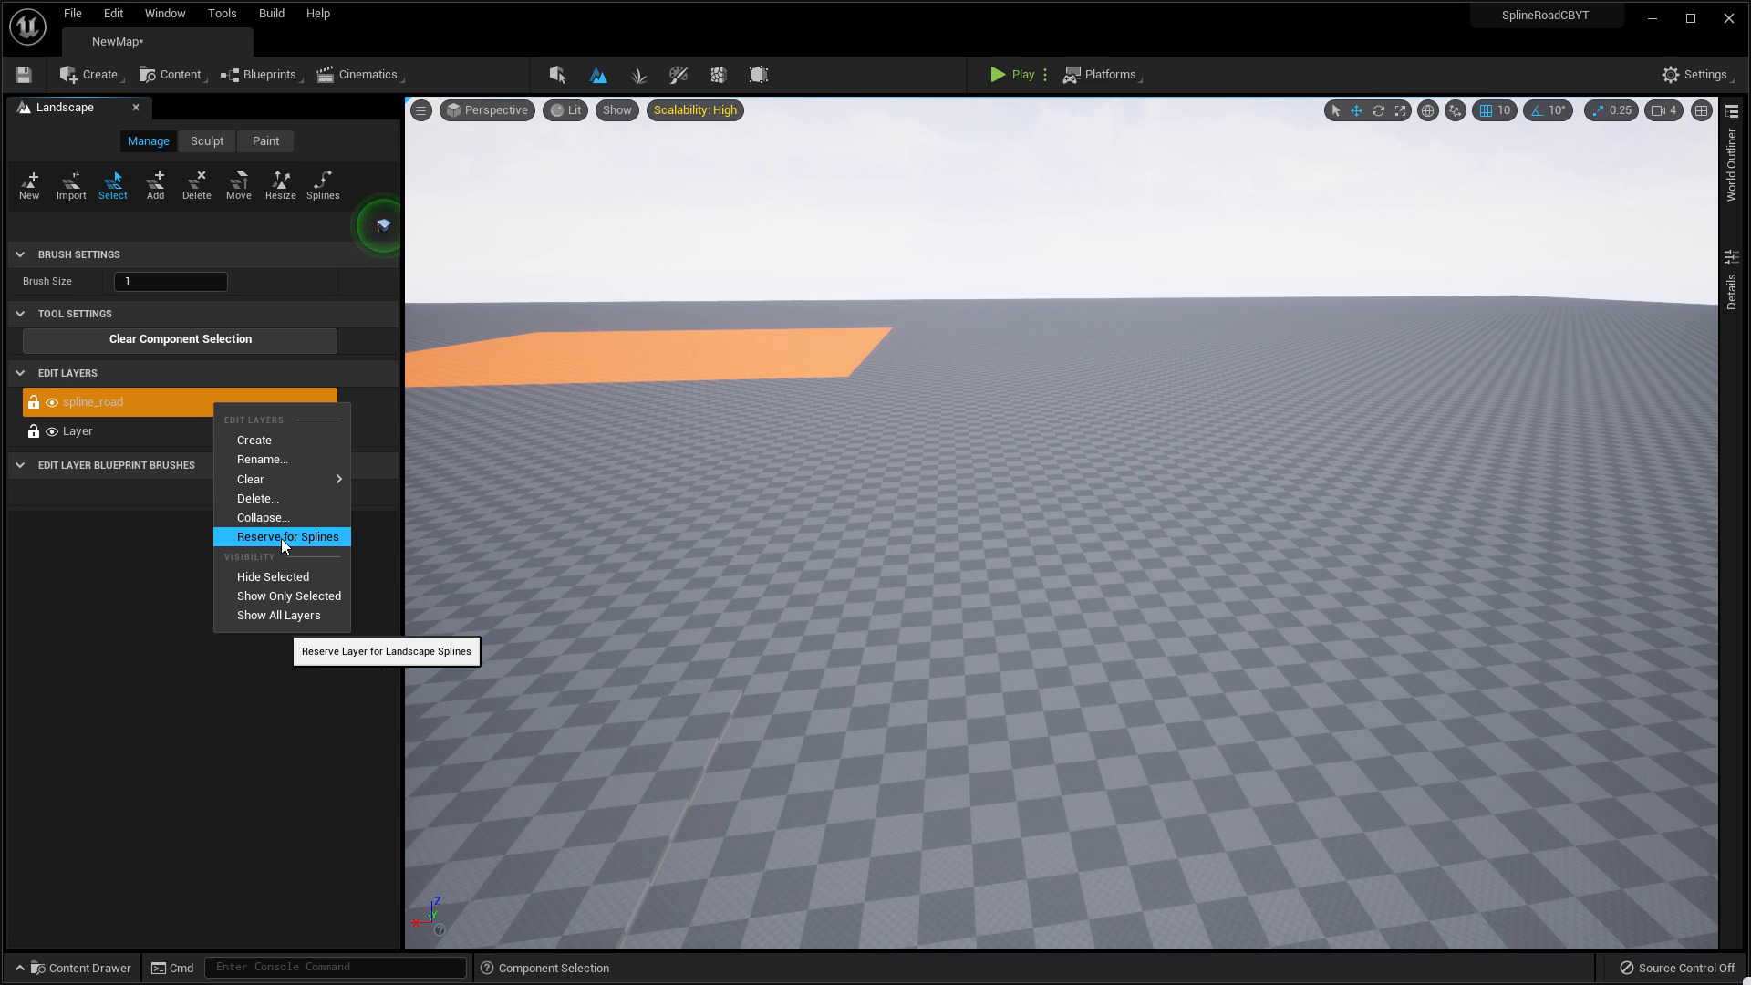
left_click(287, 536)
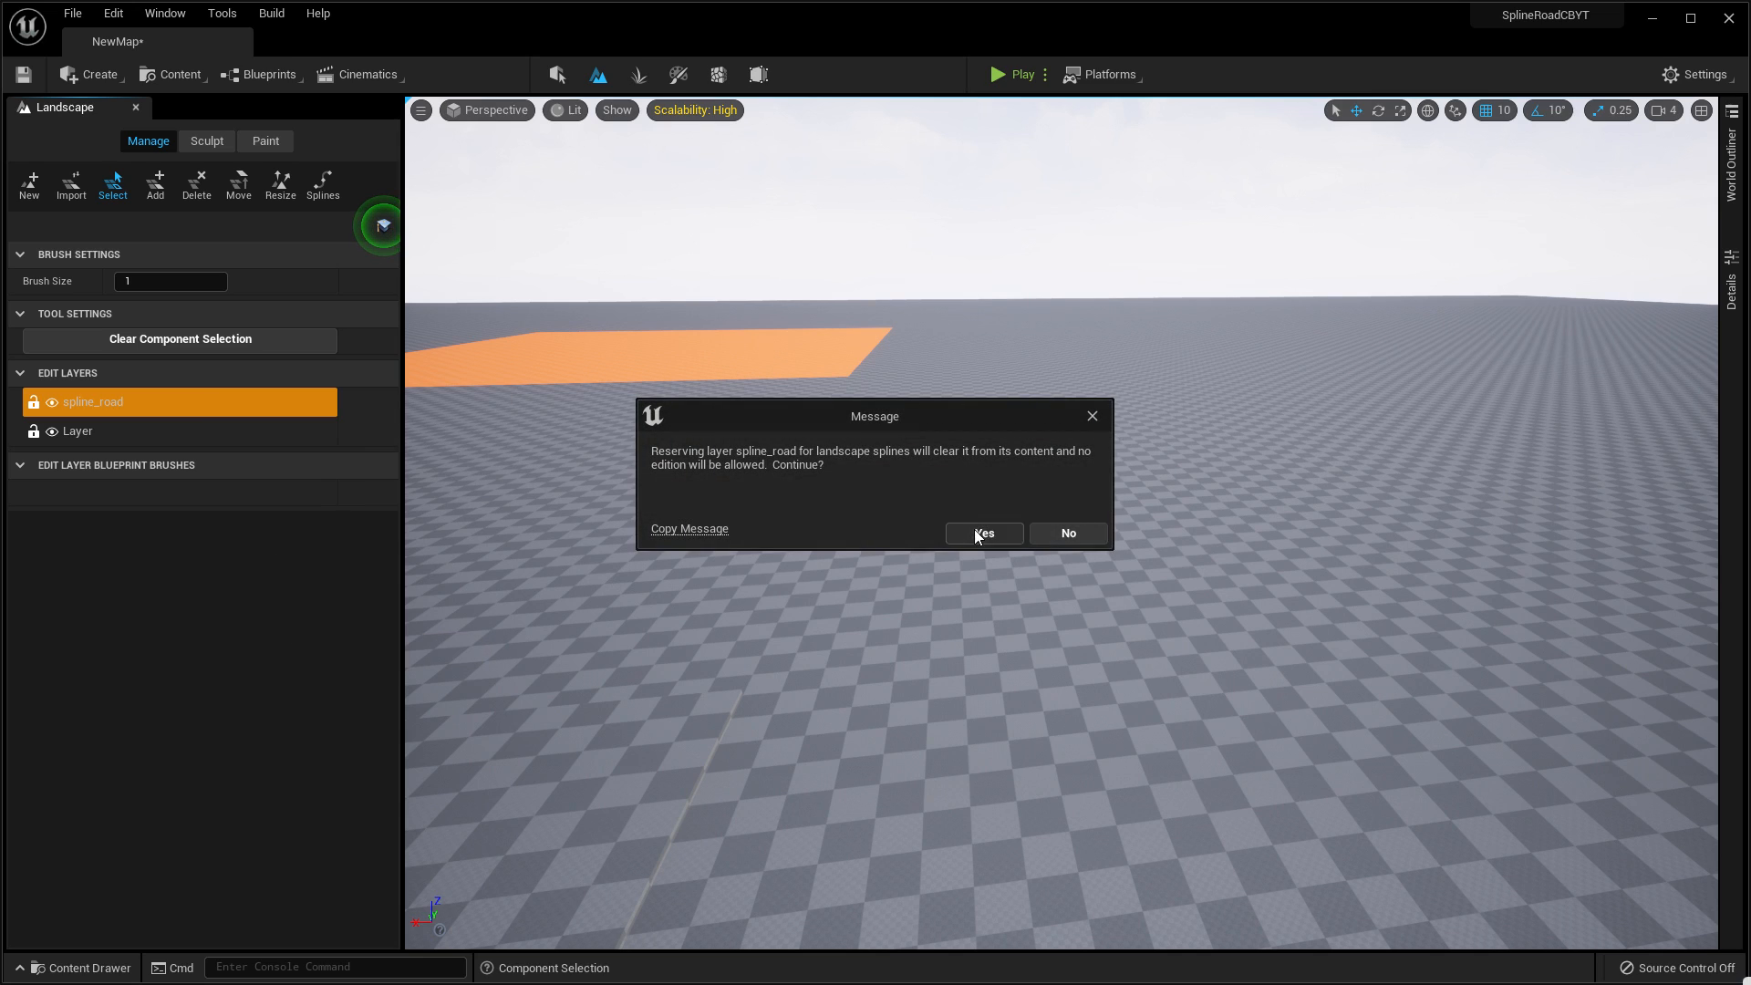
Confirm reserving spline_road for splines and start drawing with the Splines tool.
left_click(984, 533)
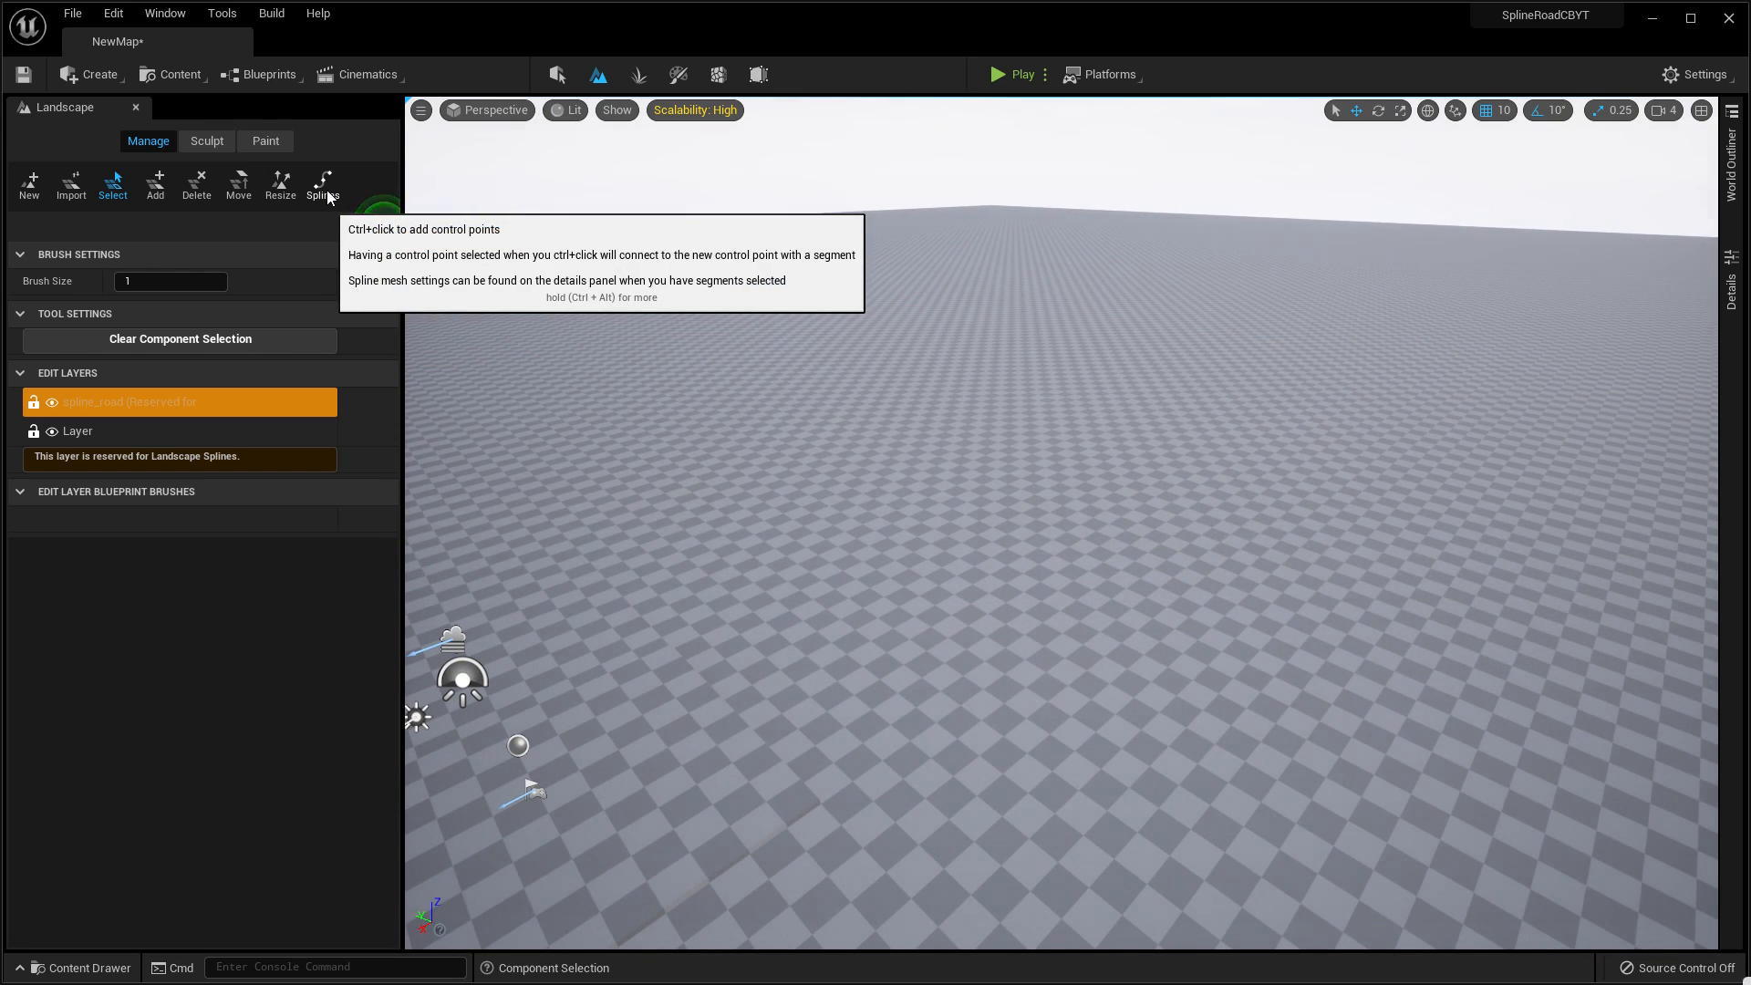
left_click(323, 185)
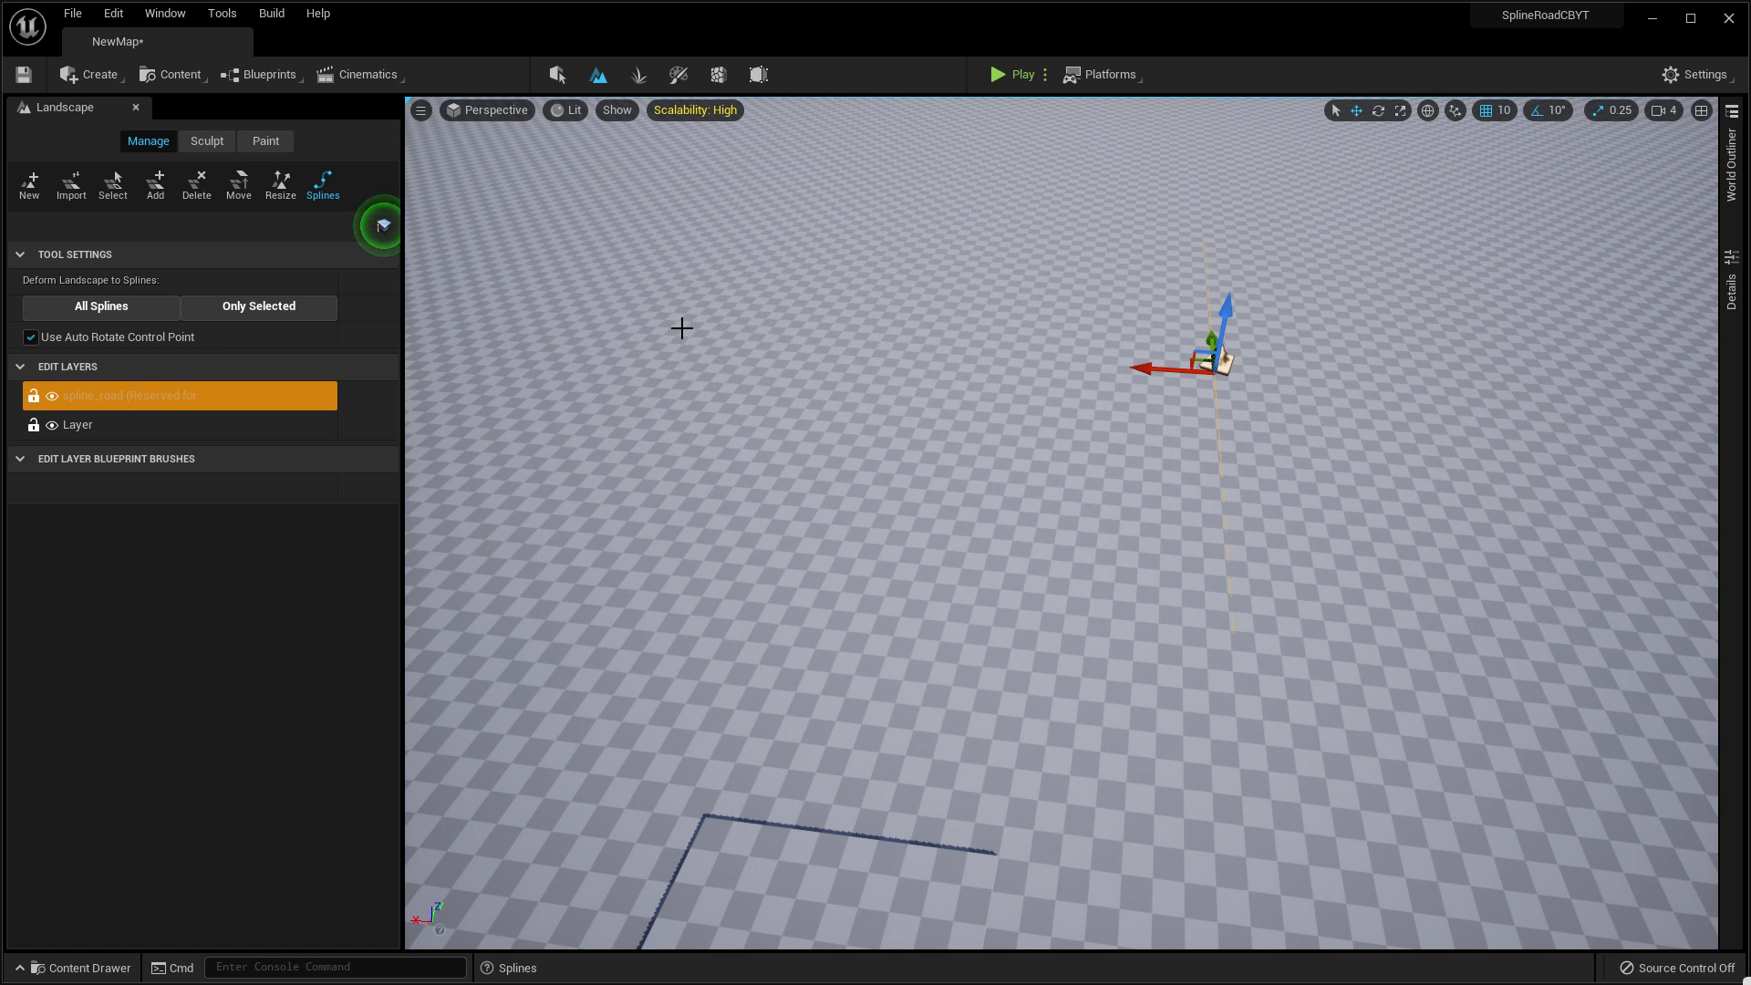
mouse_move(664, 314)
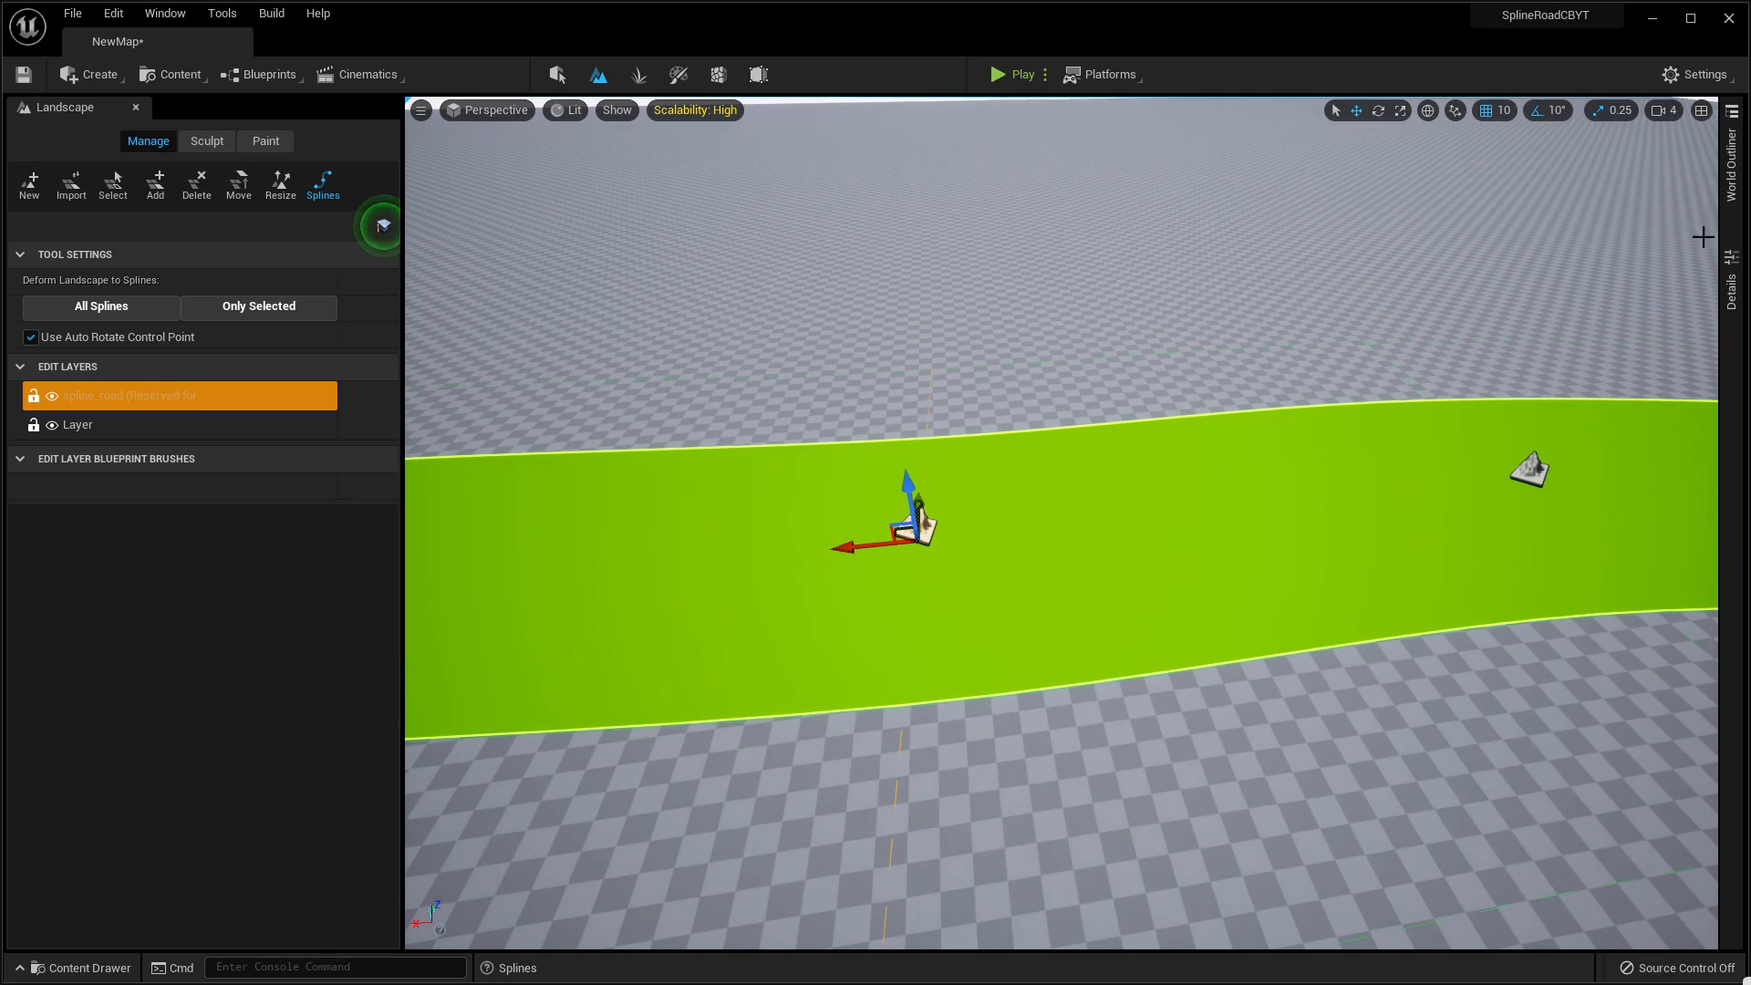
Select the road spline and add an expanded Index 0 Spline Meshes entry.
left_click(920, 524)
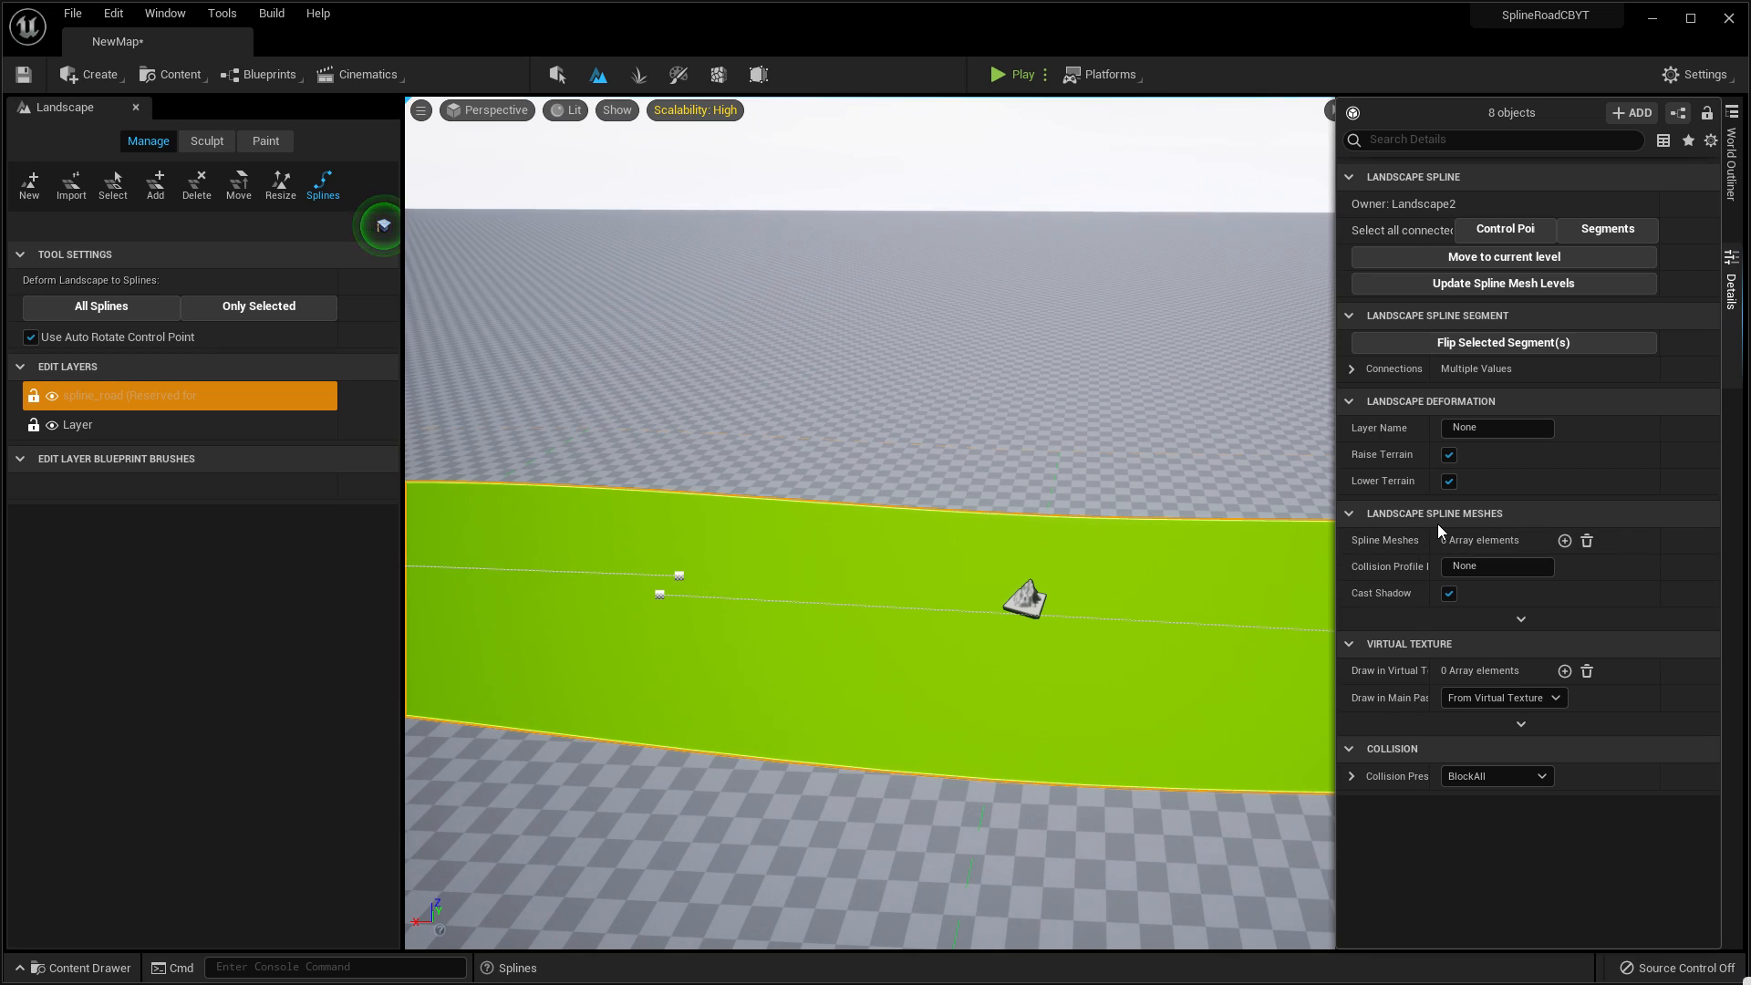
left_click(1564, 540)
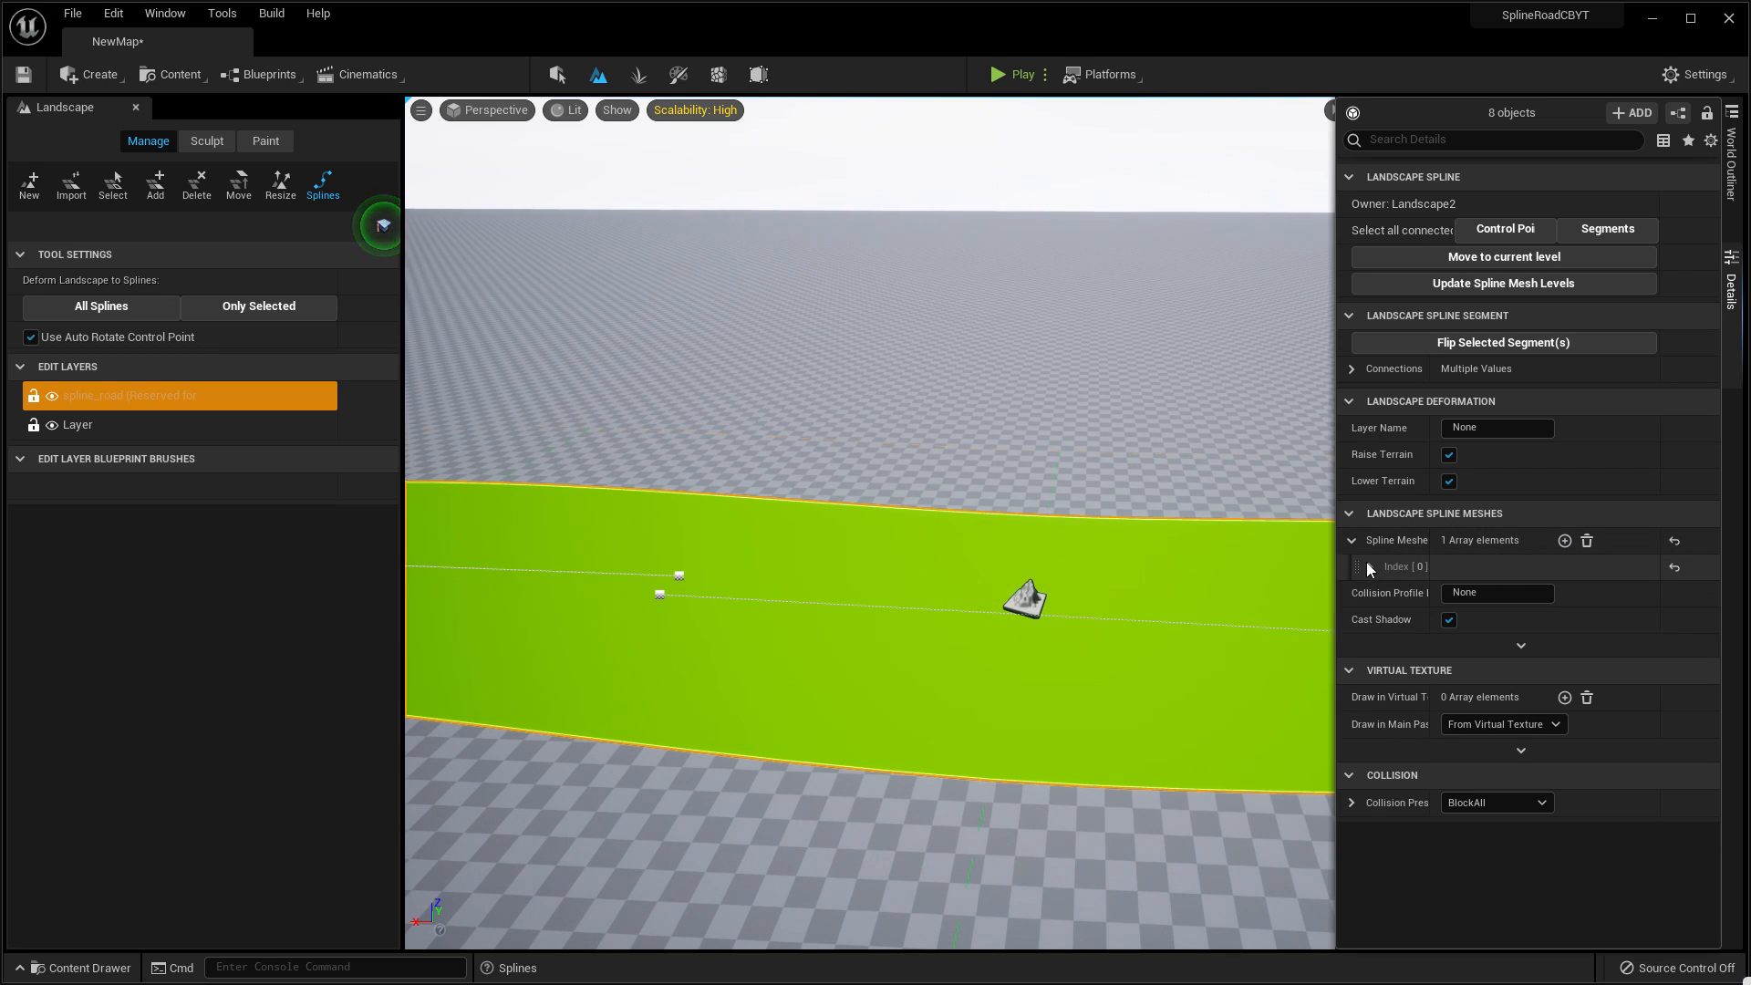
left_click(1367, 566)
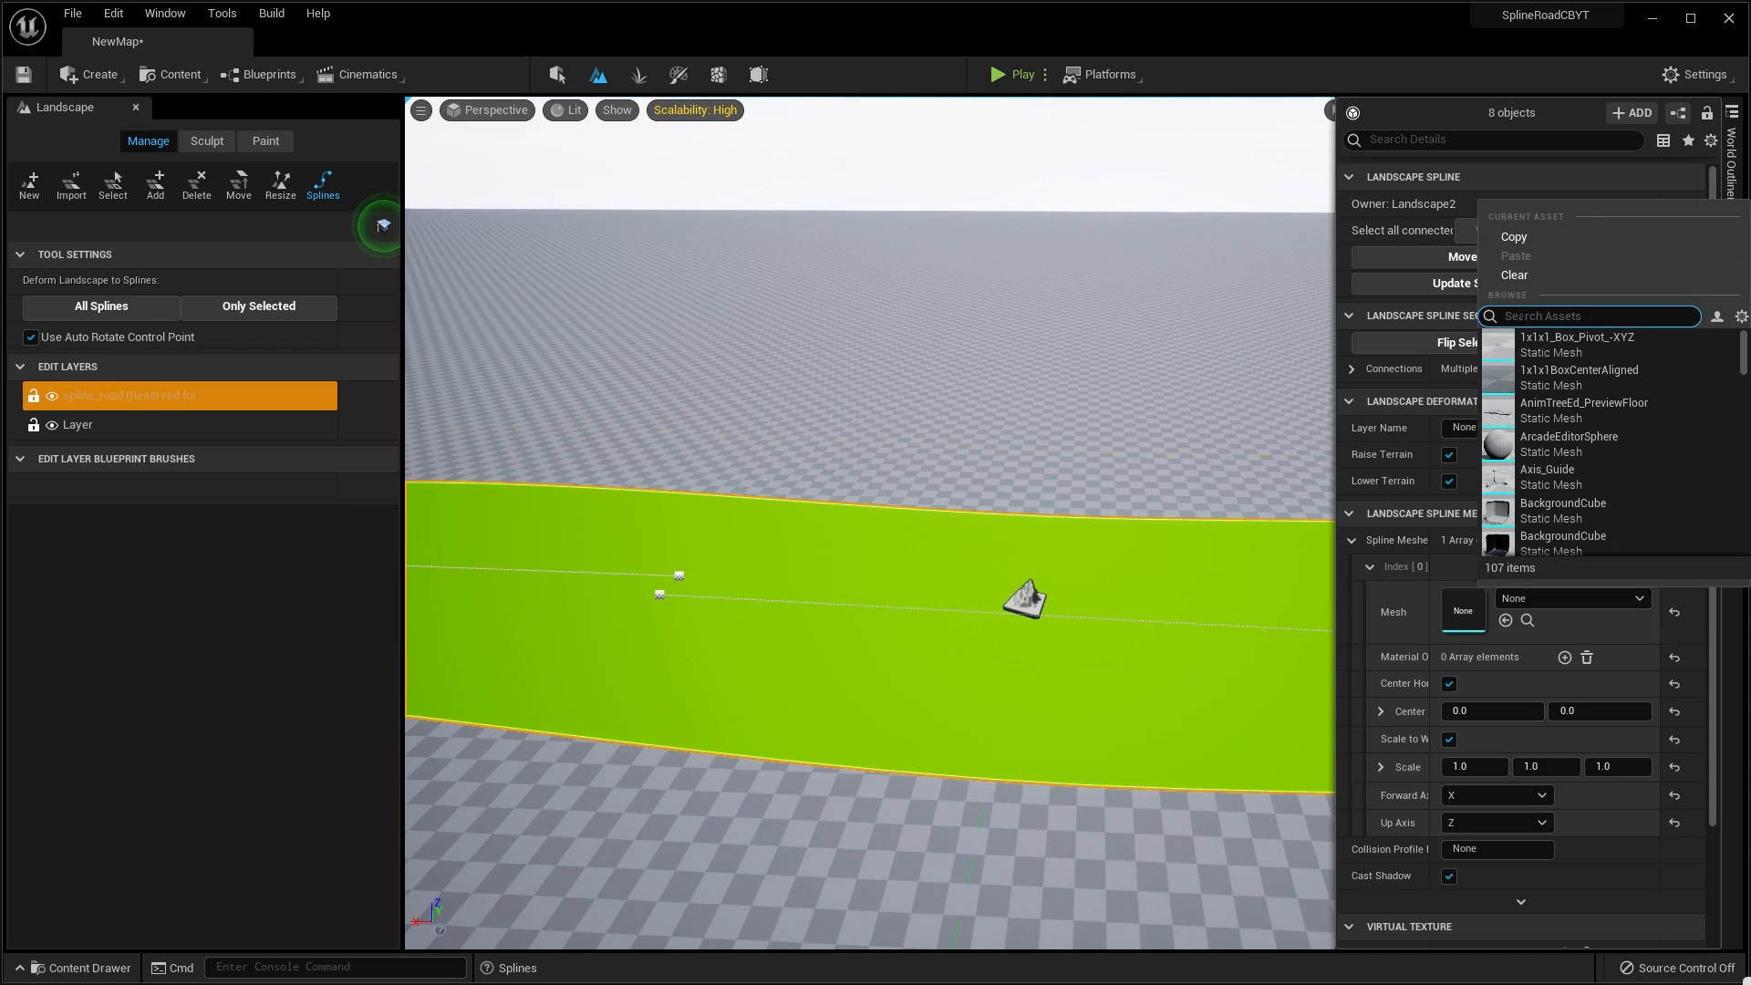
Search the Mesh picker for 'road' and assign ROAD_2 to the spline mesh.
type("road")
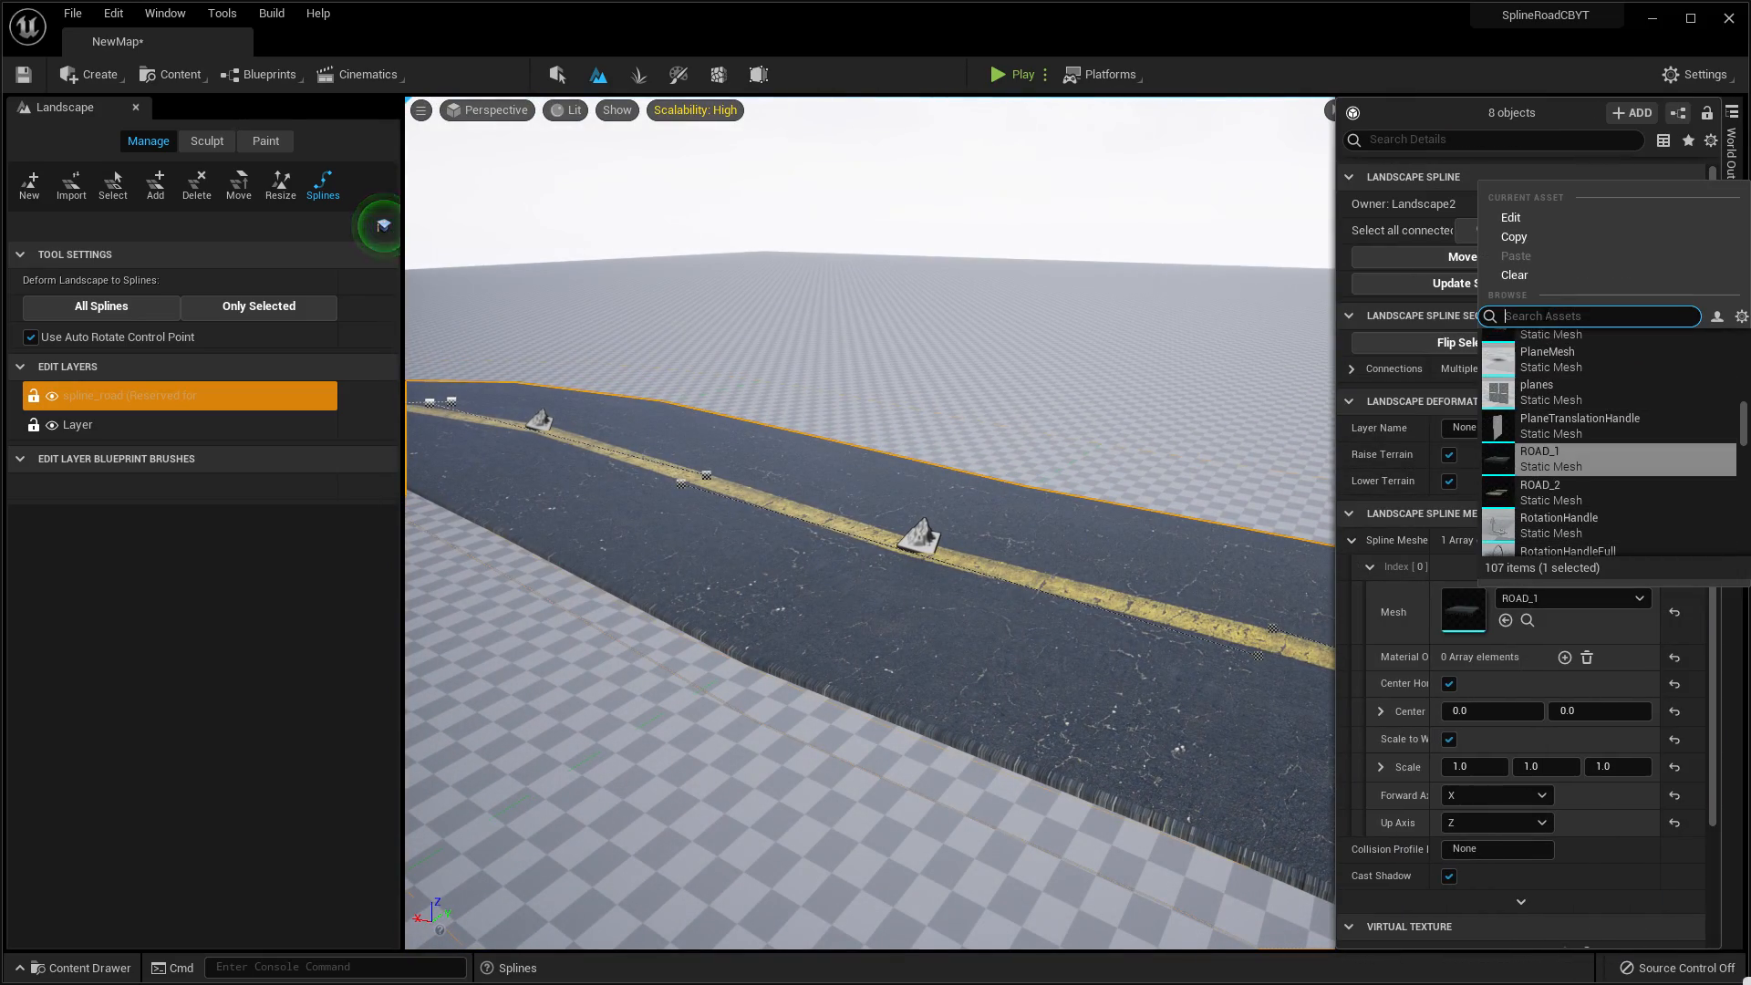
type("road")
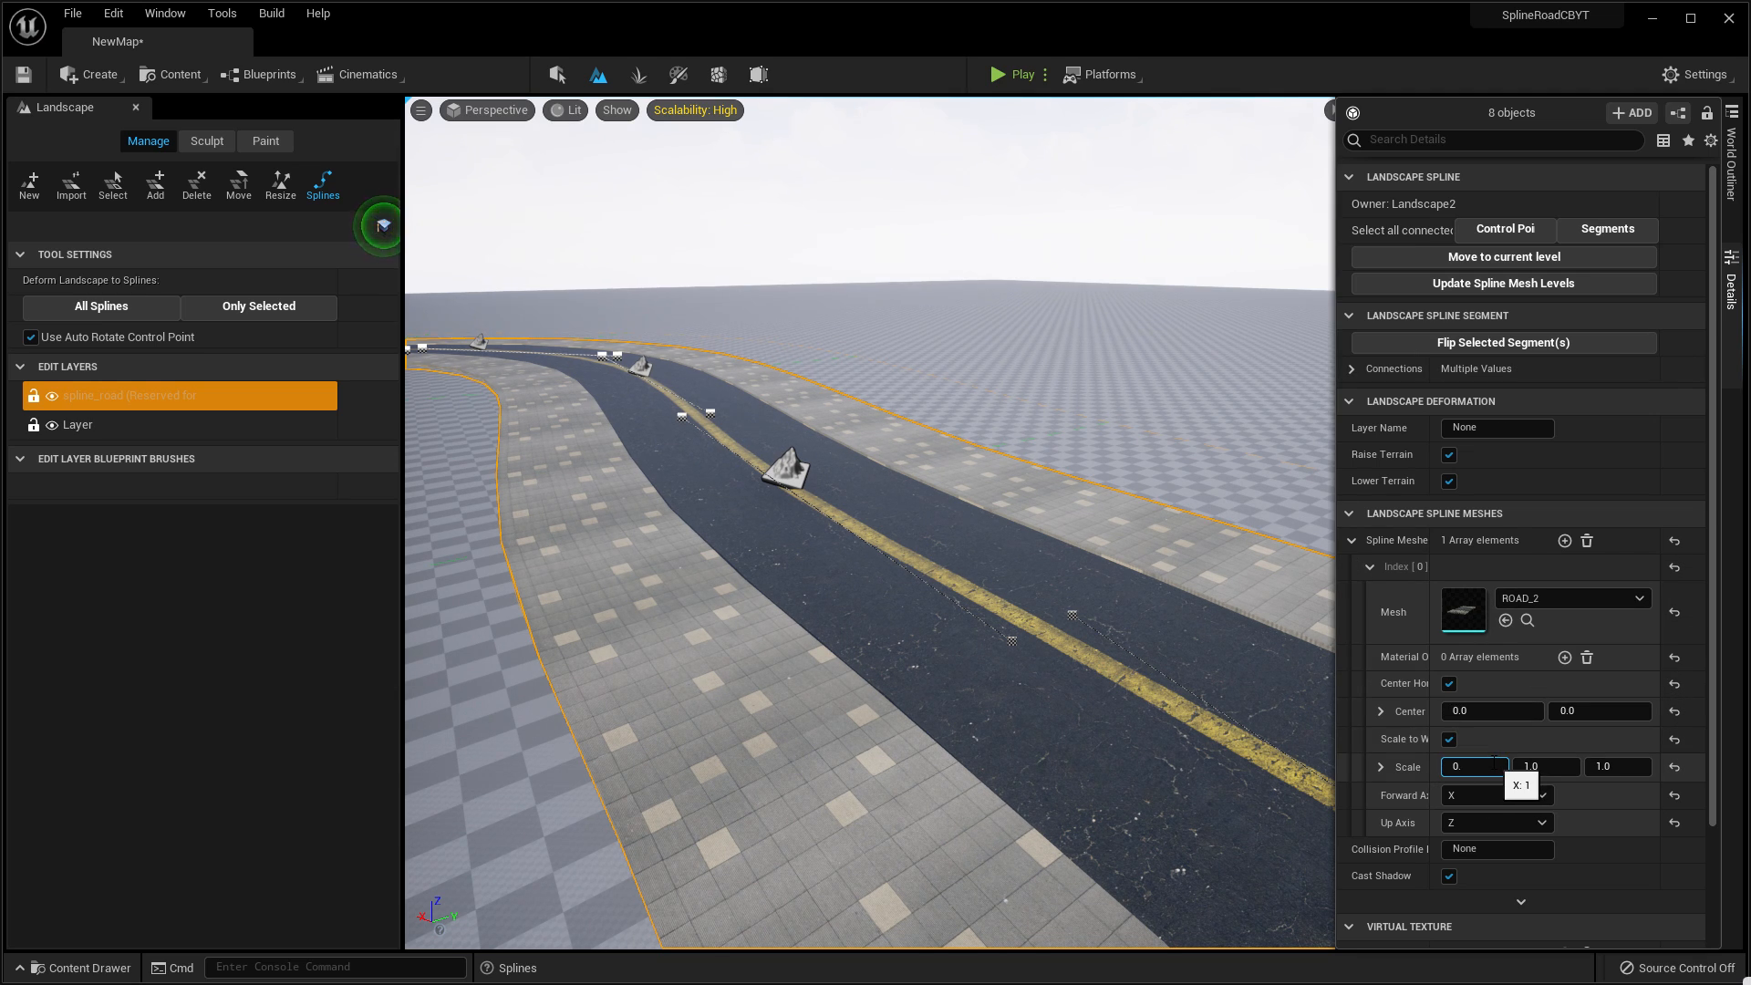
Try several Scale X values on the road mesh, settling on 0.5.
type("0.2")
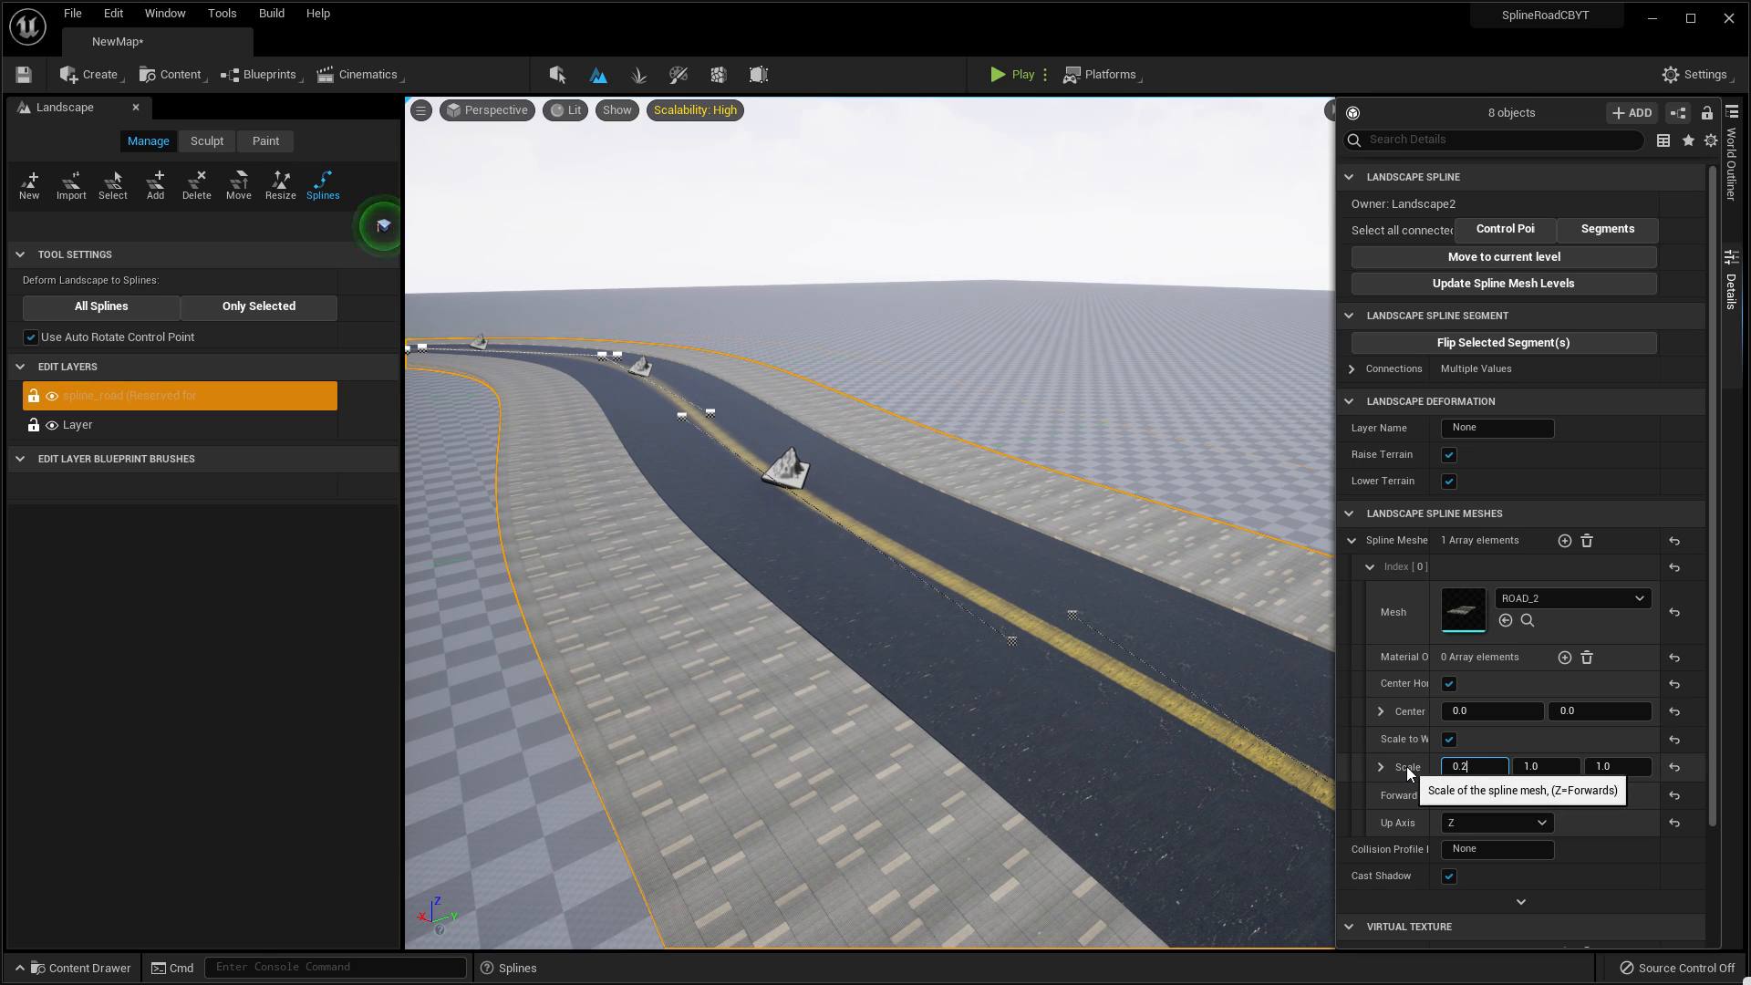
type("0.5")
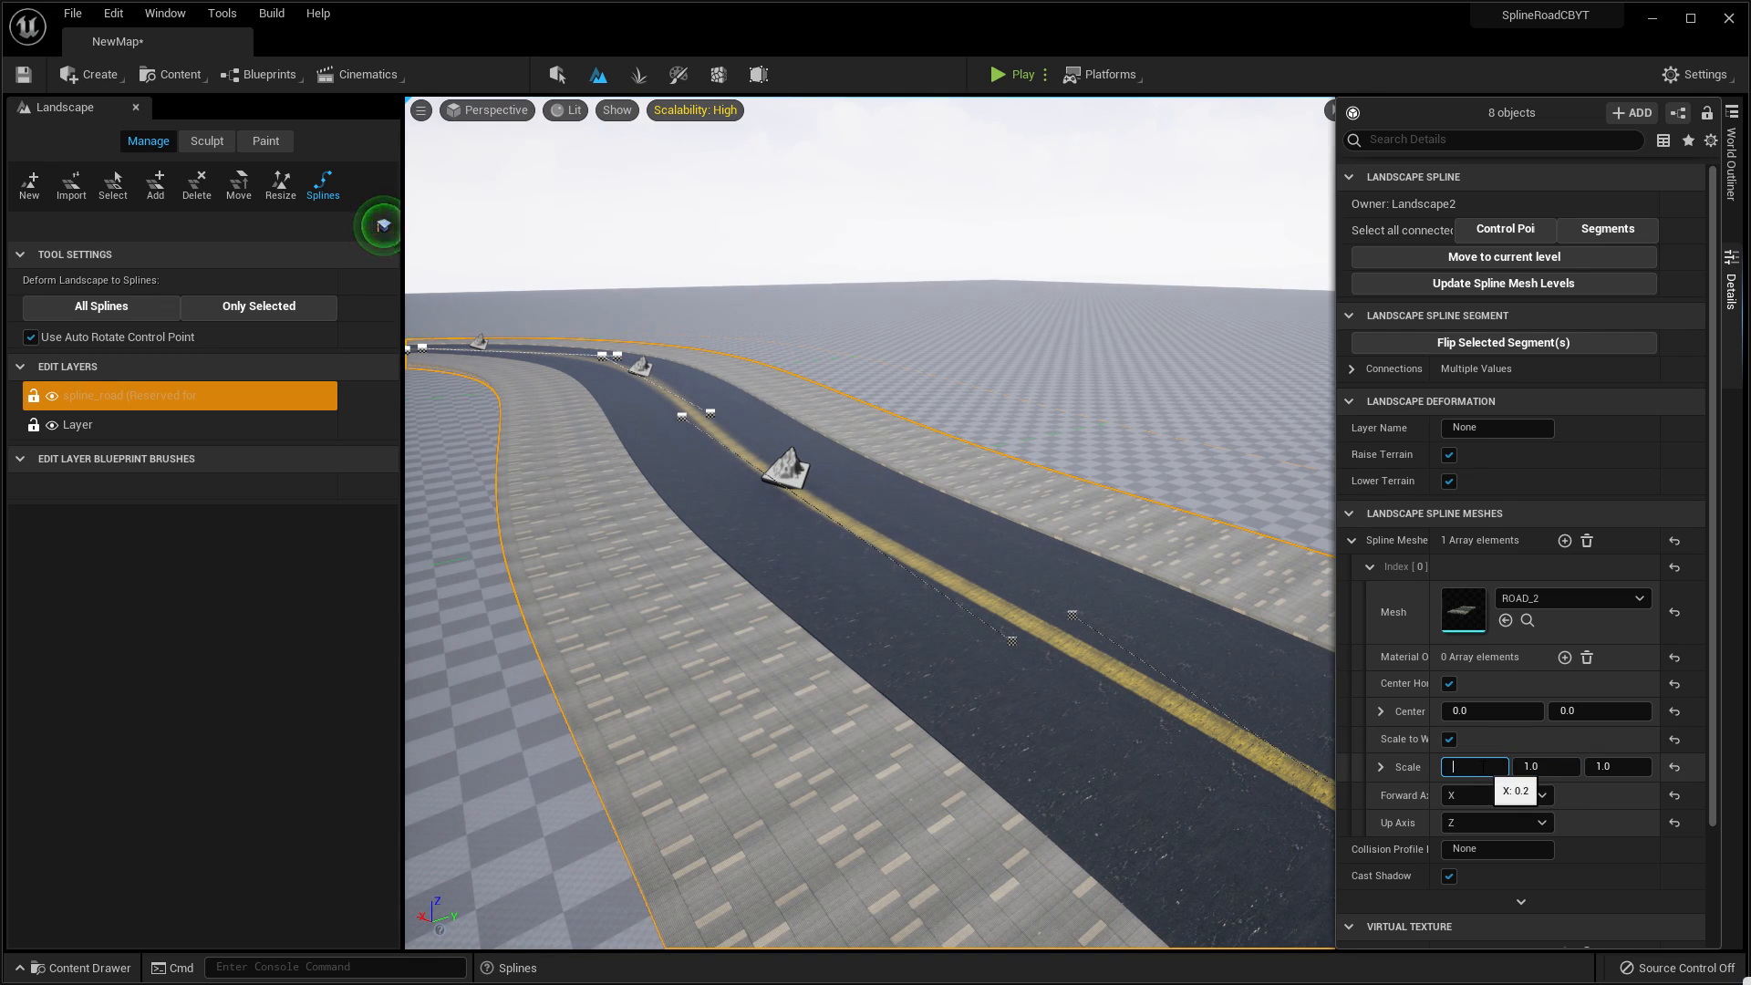
type("0")
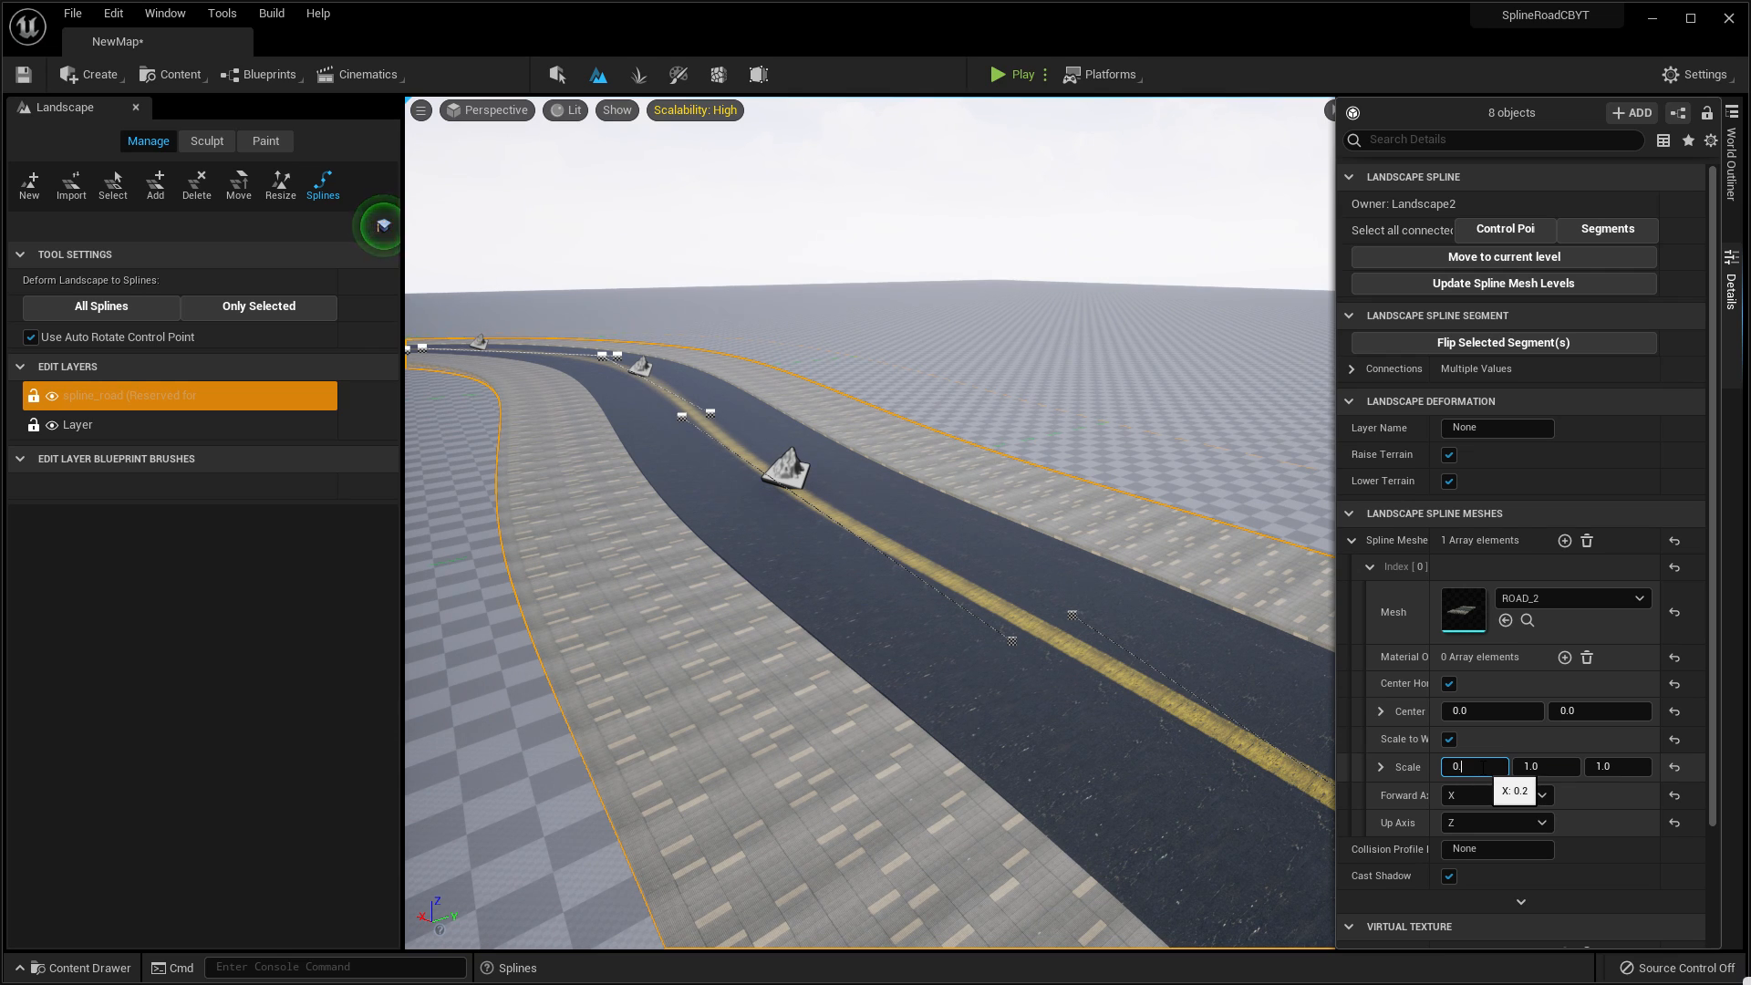
type("0.5")
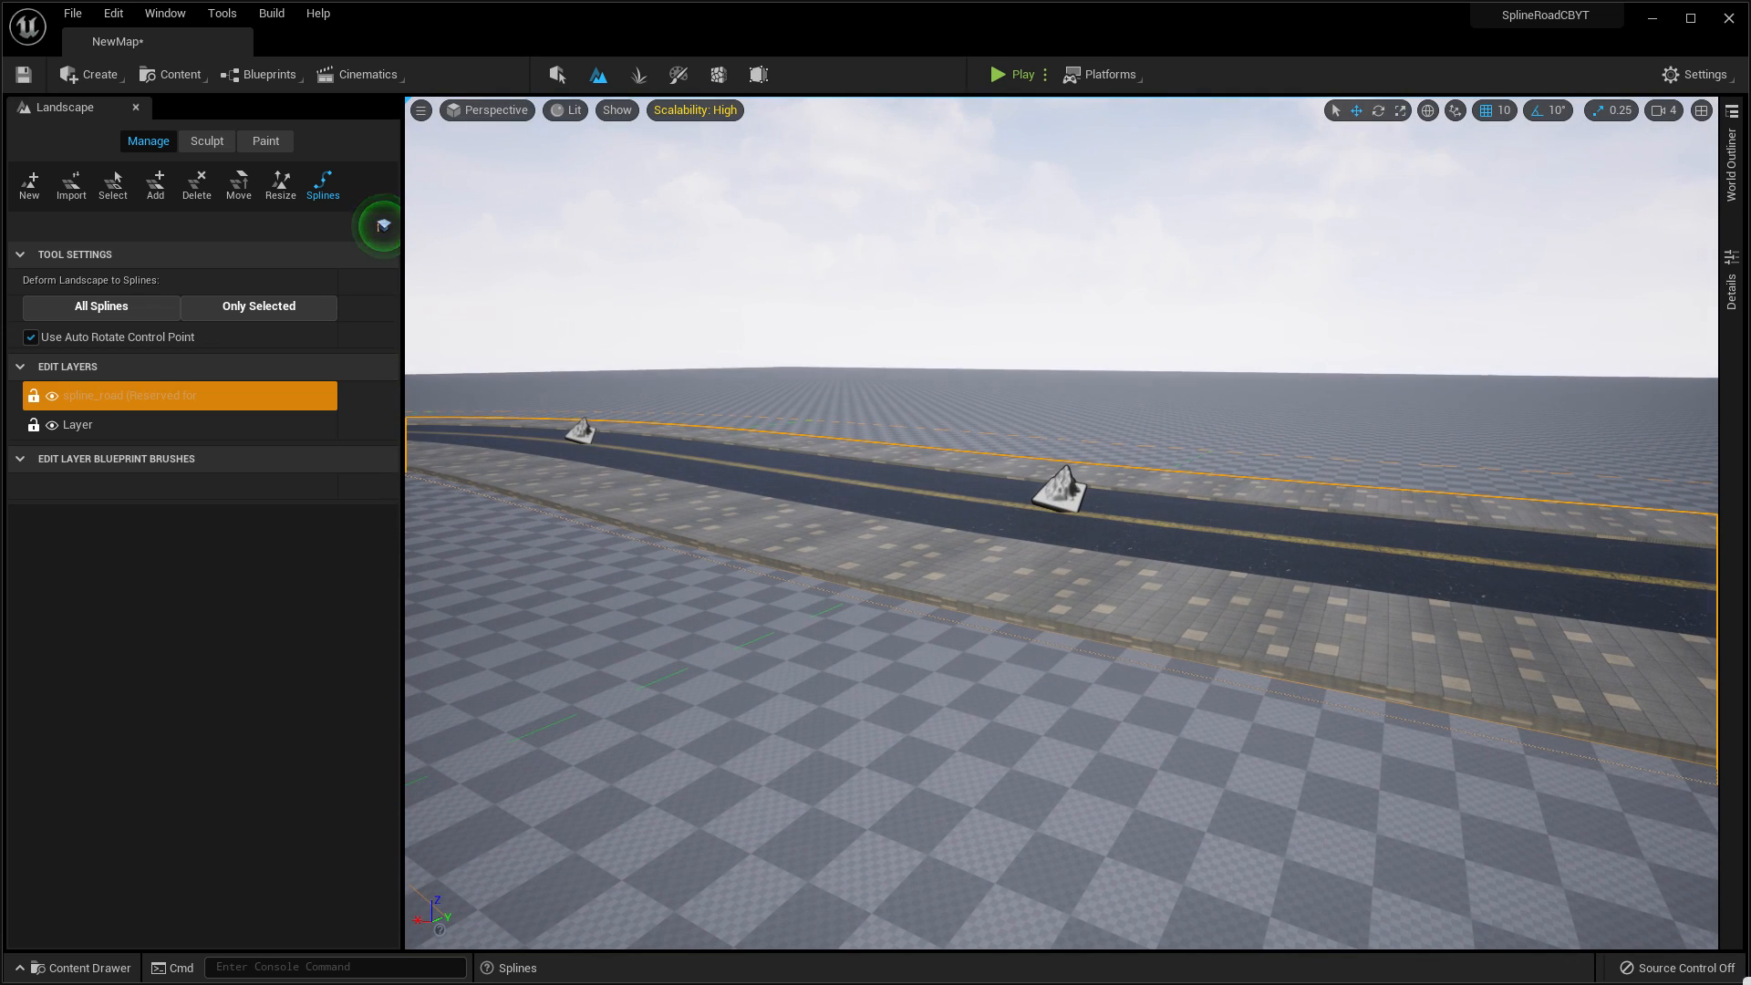
Reselect the road spline to show its mesh settings with X scale 0.5.
left_click(1060, 502)
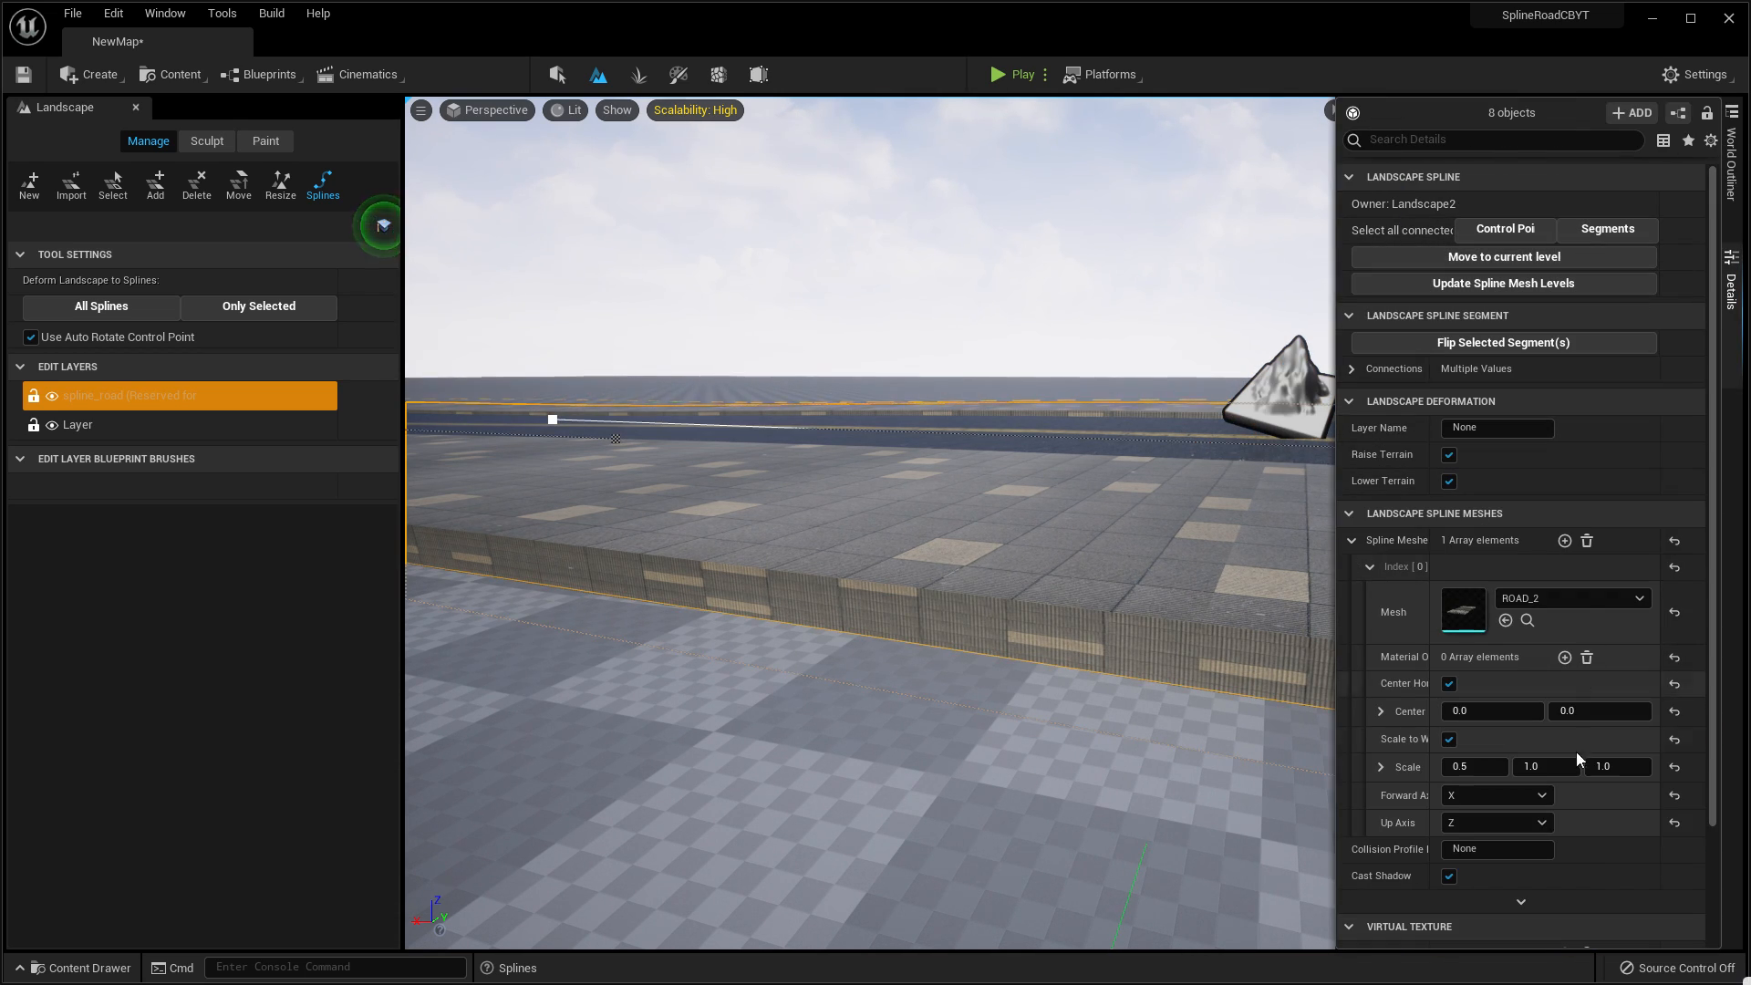
Set the road mesh's Scale Z to 0.2, after first trying 0.7.
left_click(1616, 766)
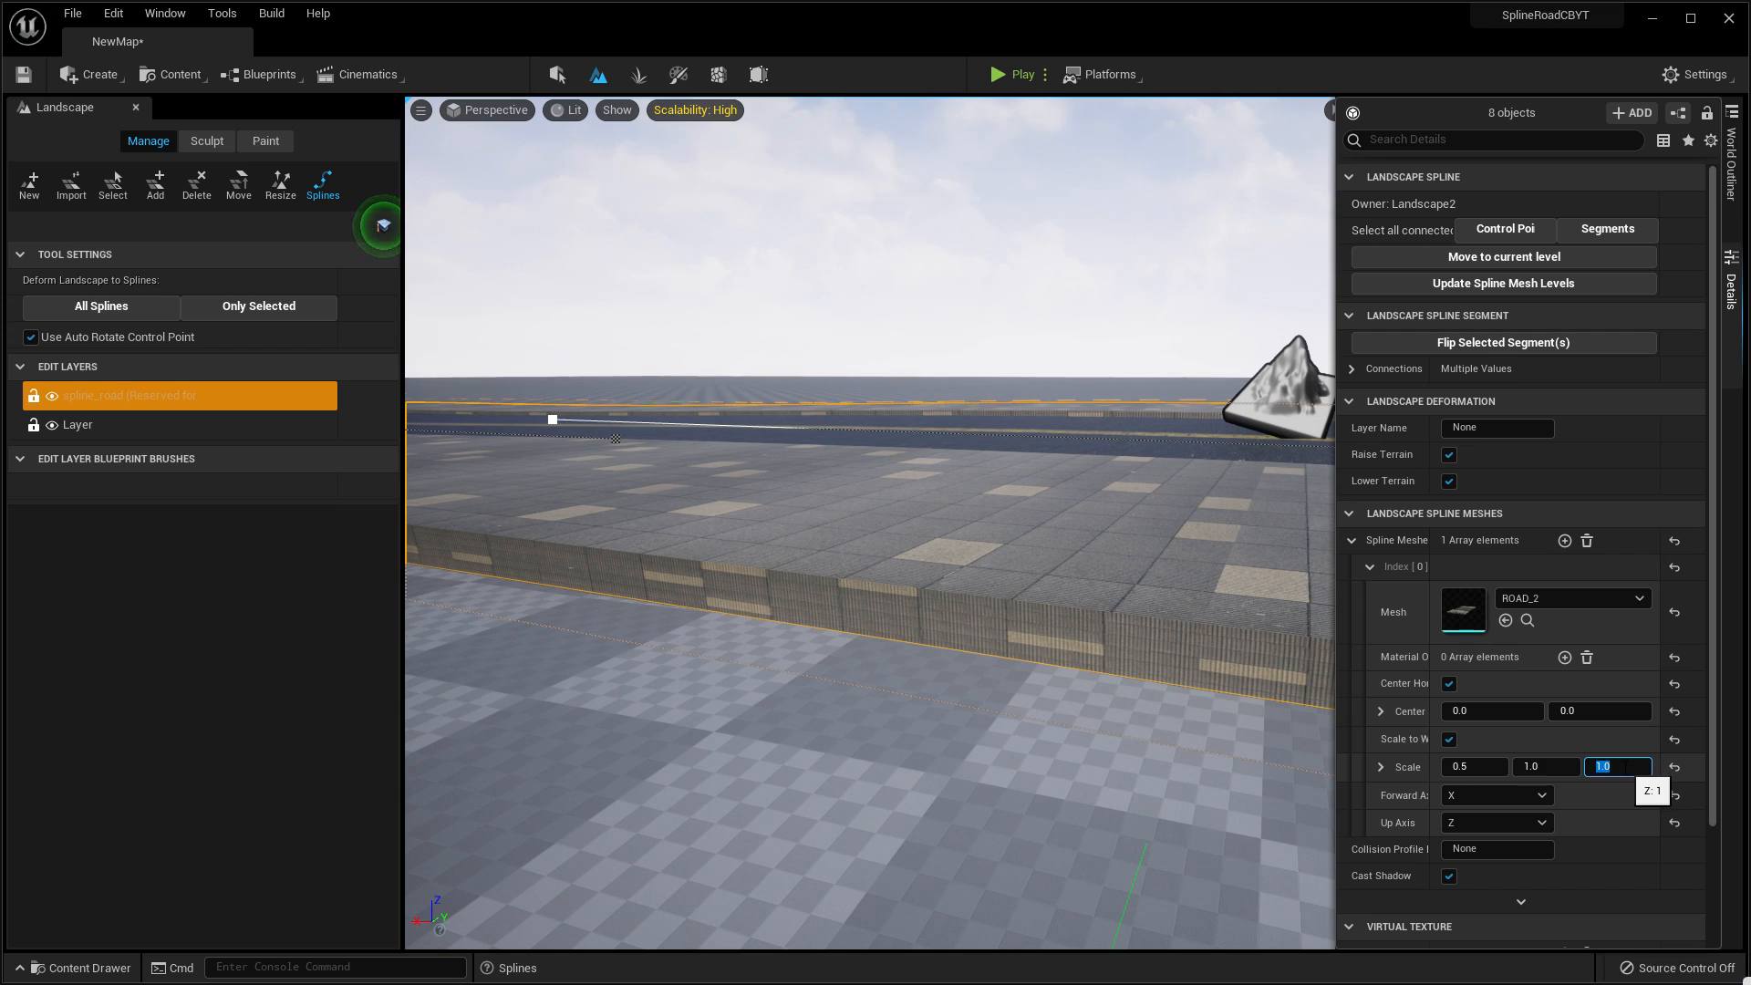
type("0.7")
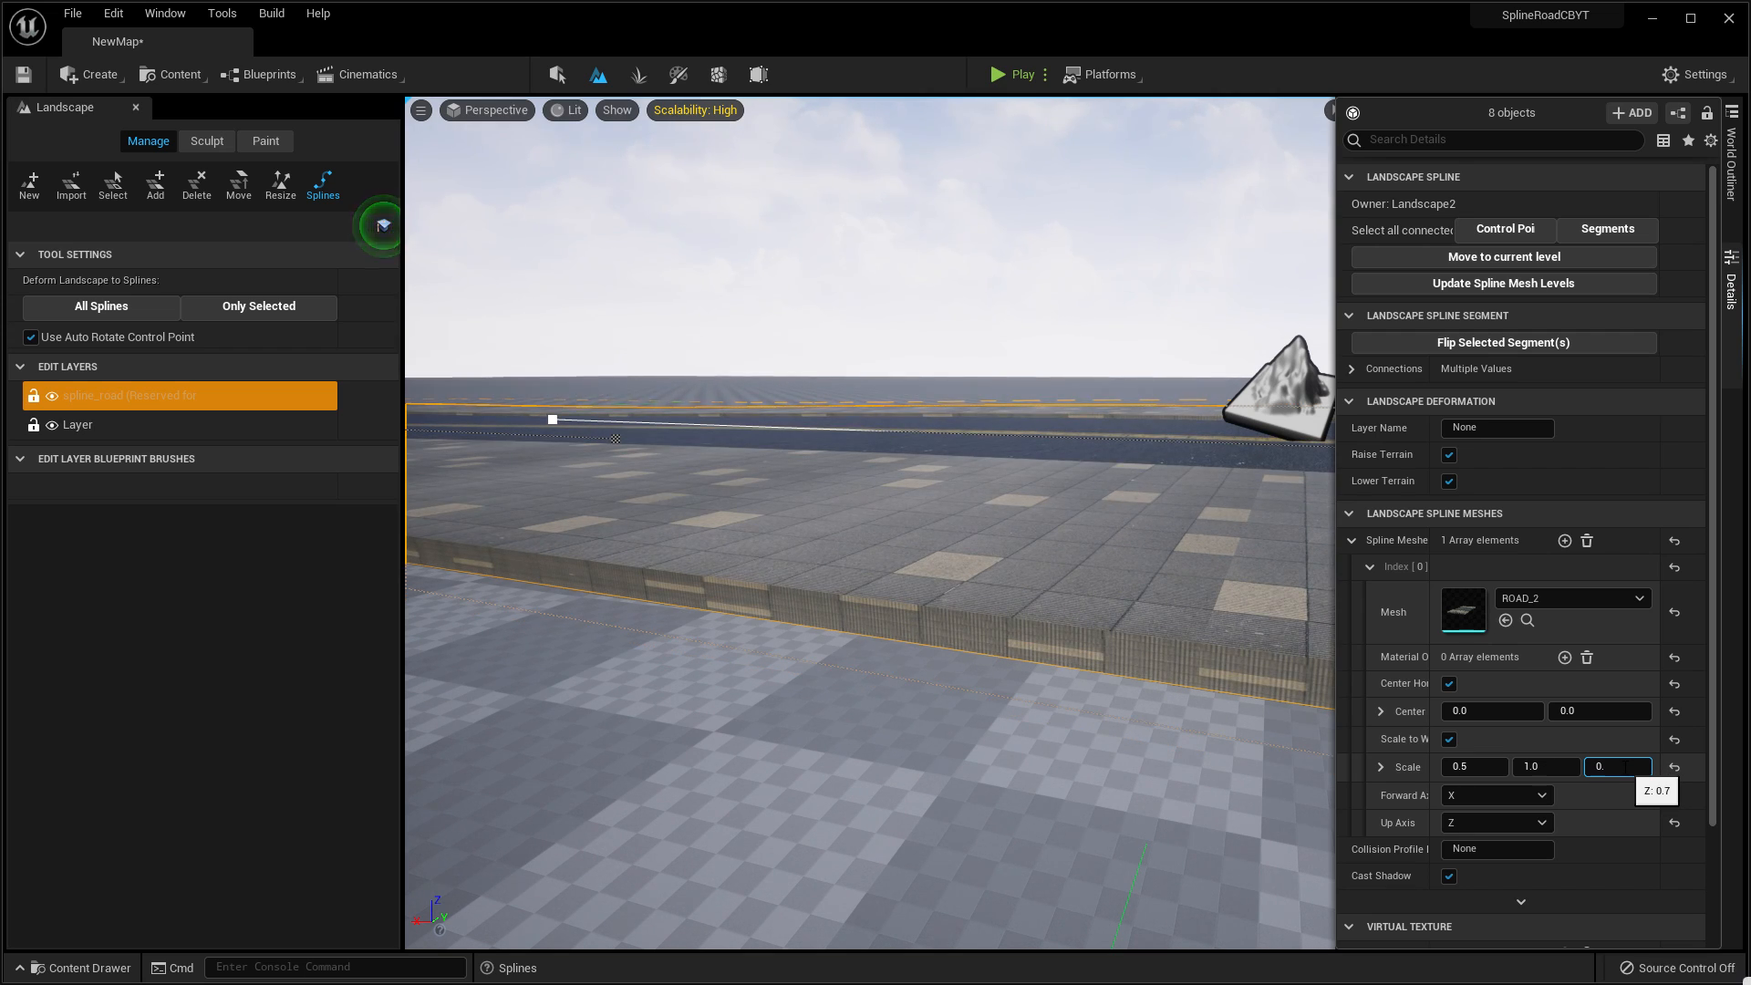
type("0.2")
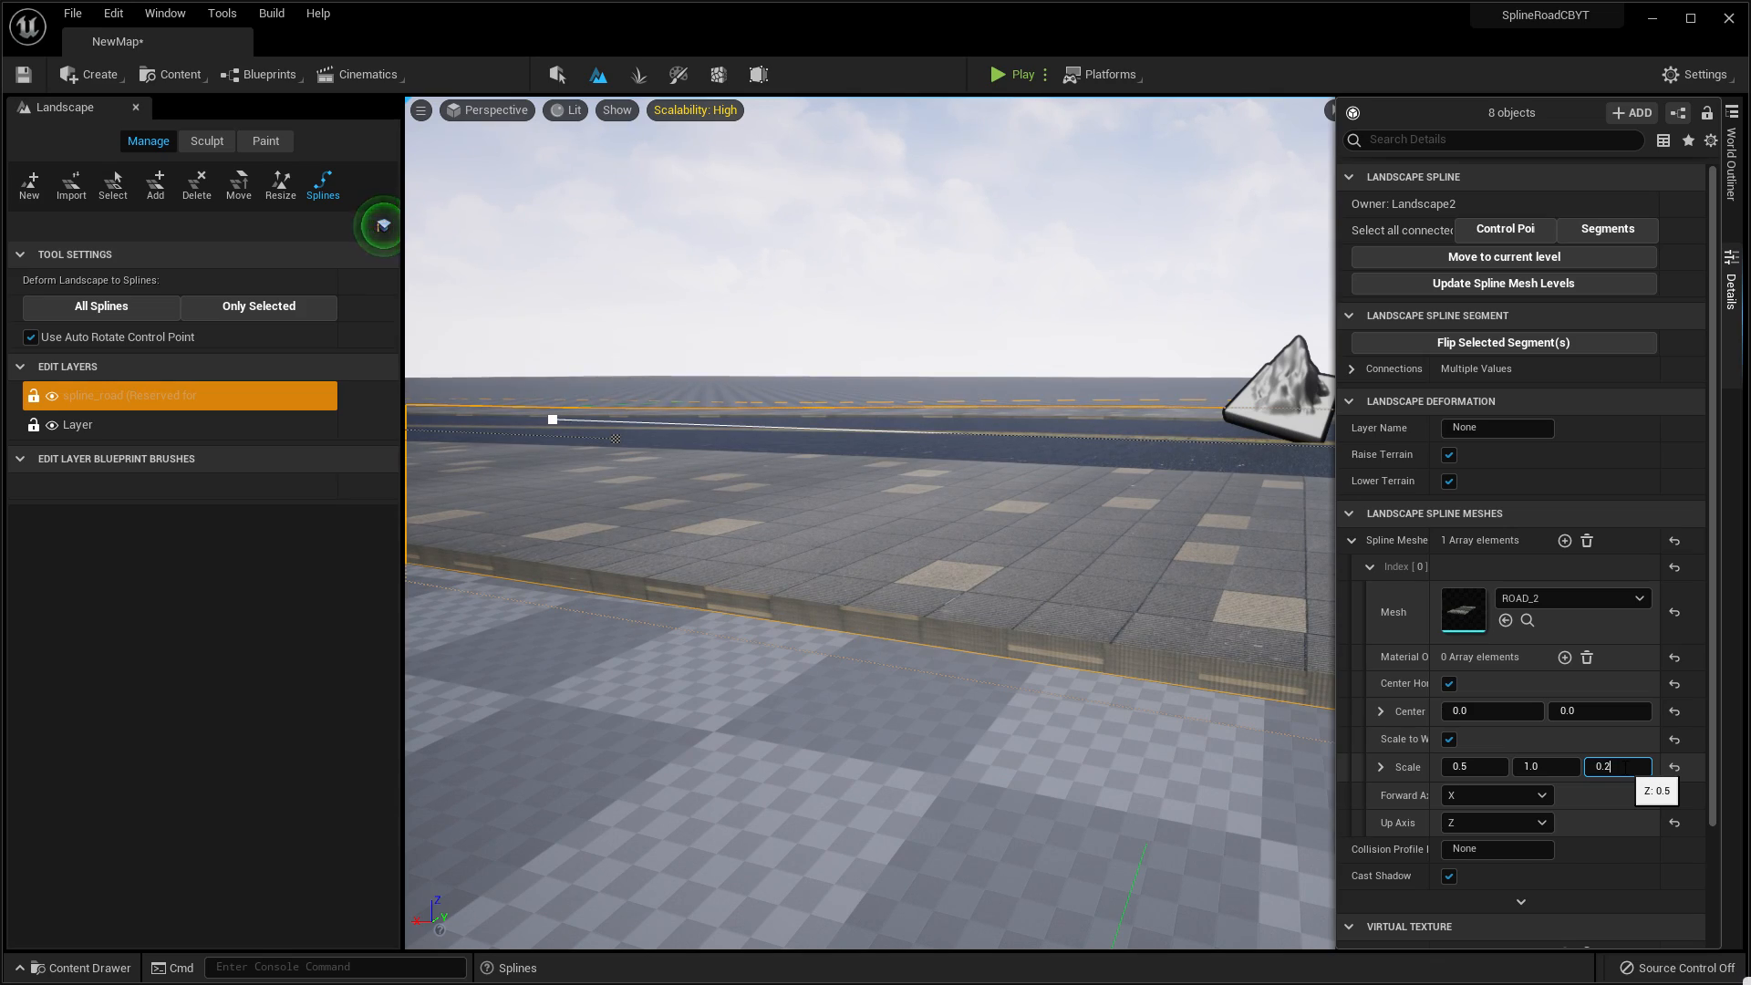